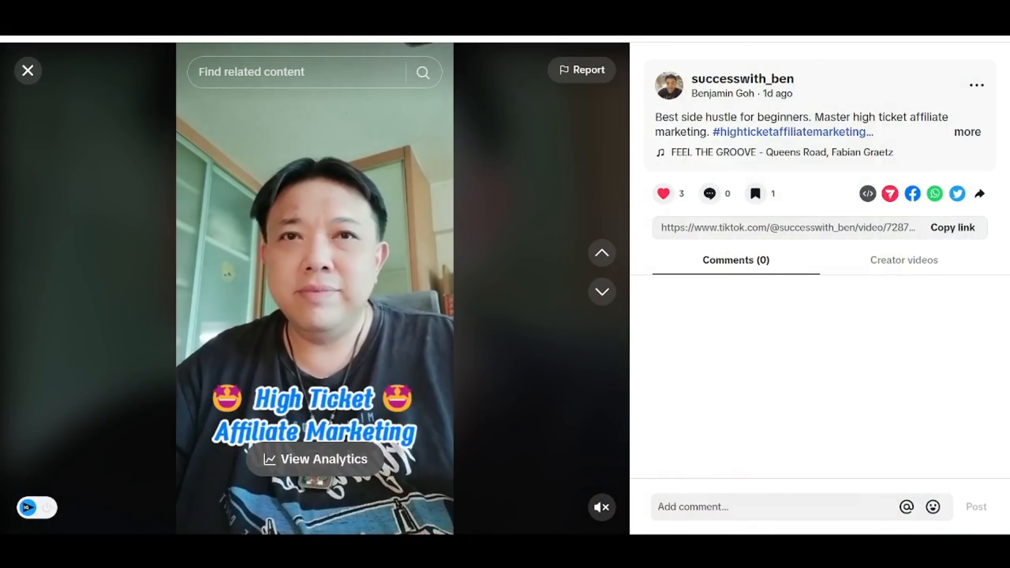
Leave the posted TikTok video and return to the phone's home screen.
click(966, 132)
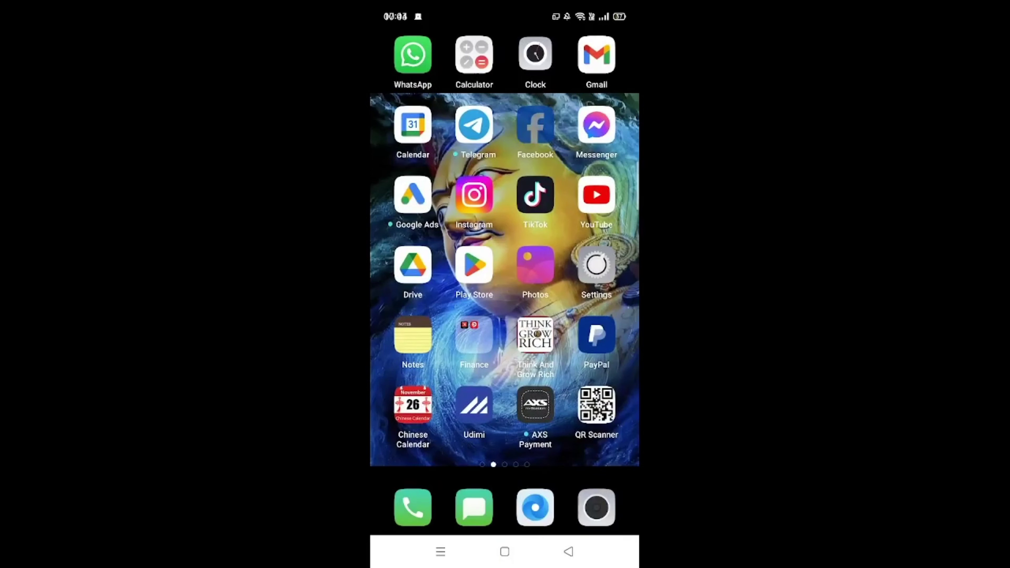
Launch Facebook and start a new Reel so the phone's video gallery shows.
click(535, 124)
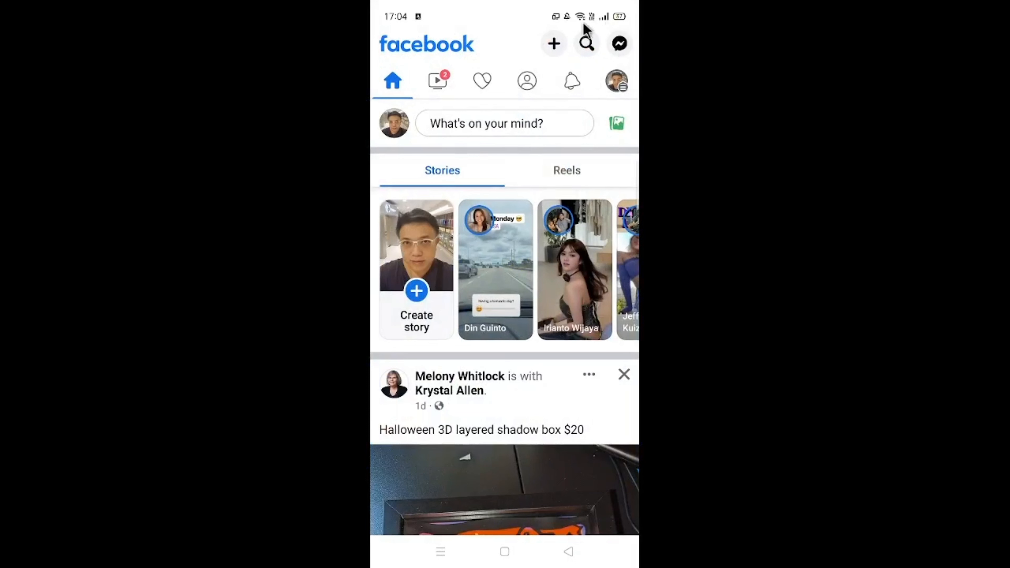
mouse_move(634, 48)
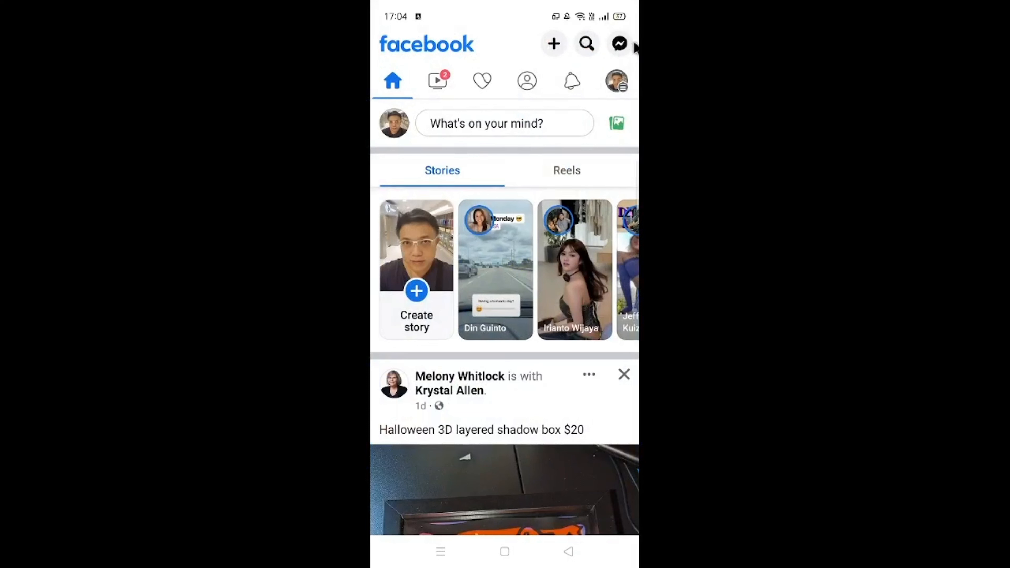
click(553, 44)
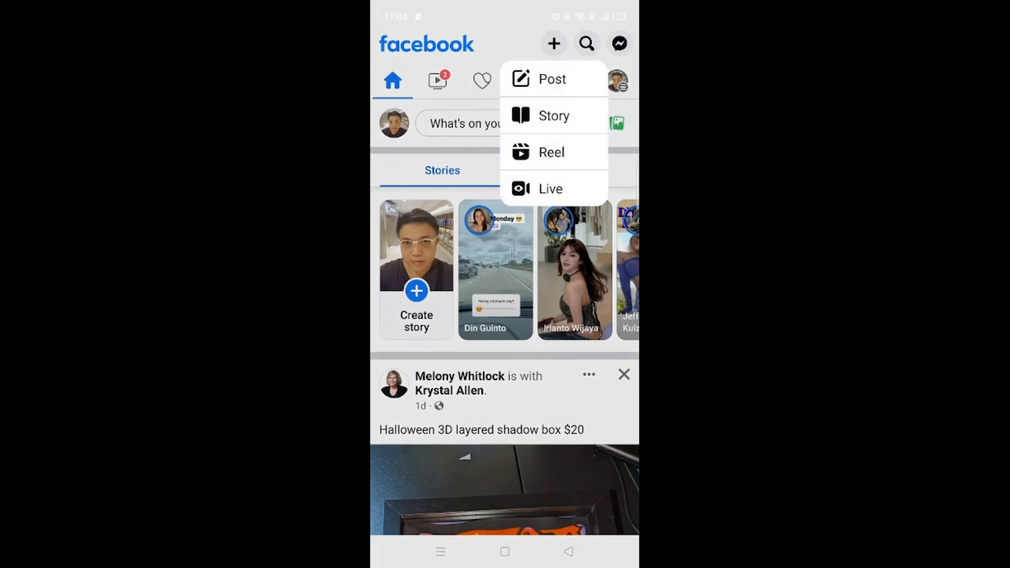
click(551, 152)
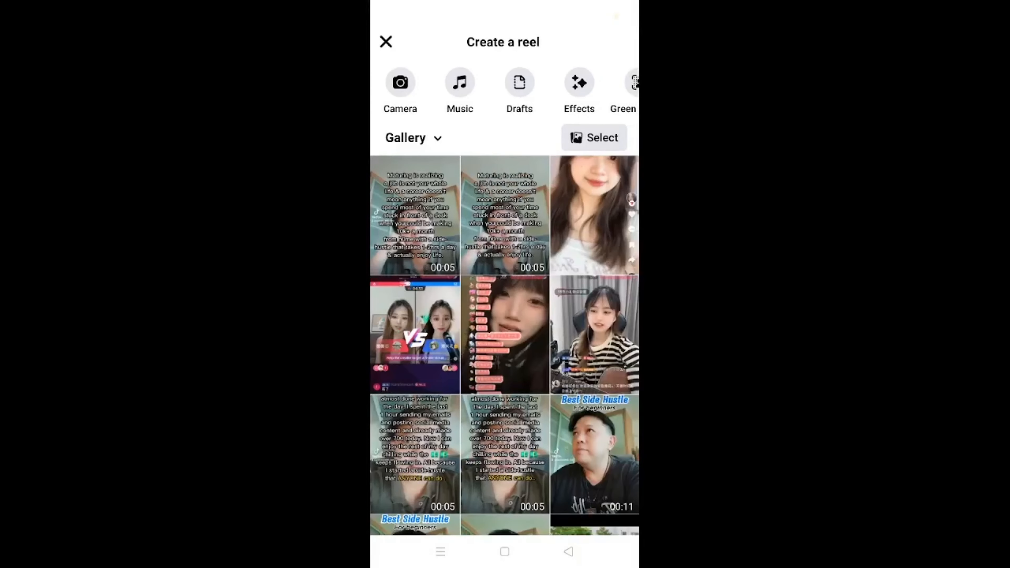
scroll(down, 3)
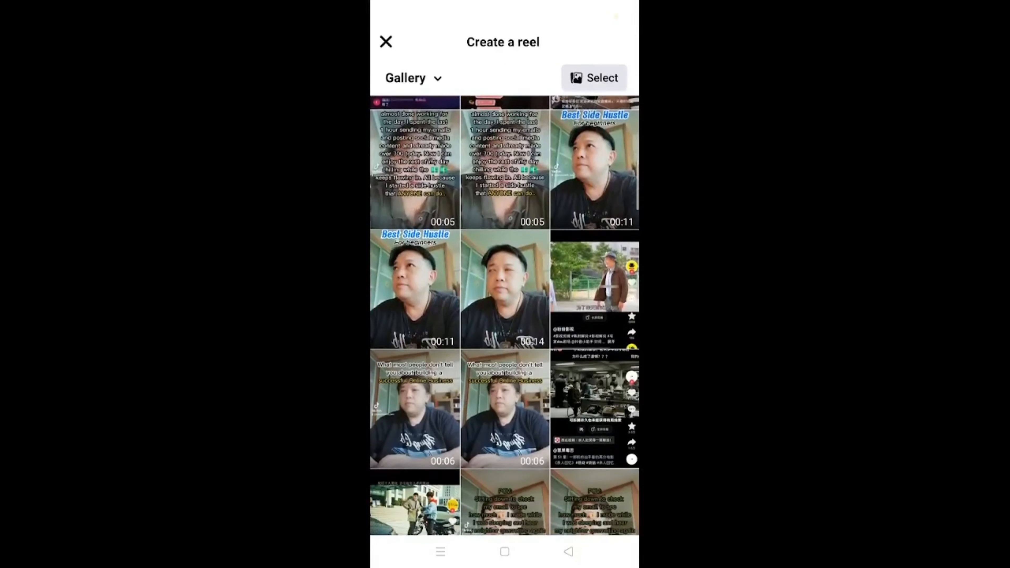
scroll(up, 3)
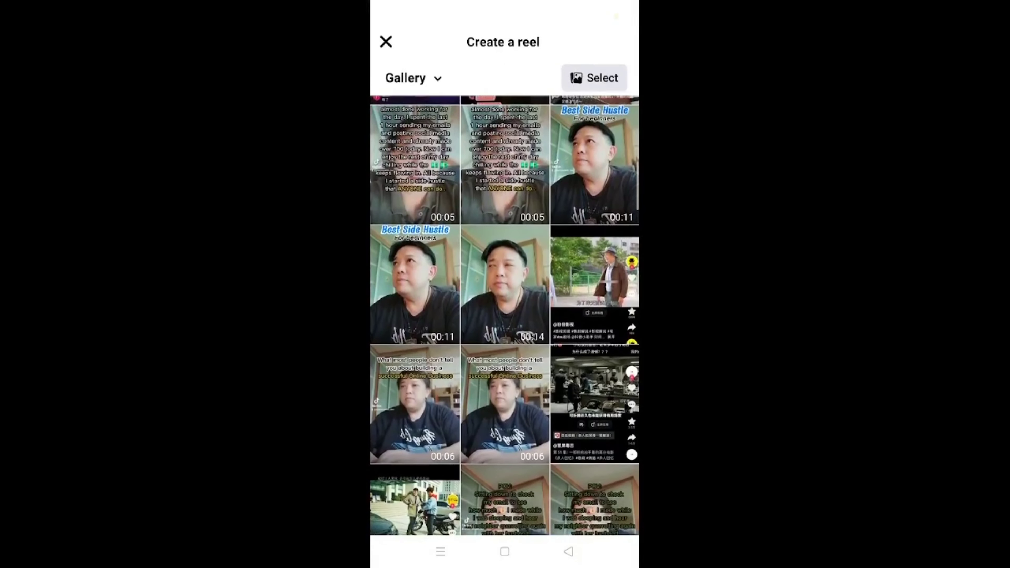
mouse_move(572, 191)
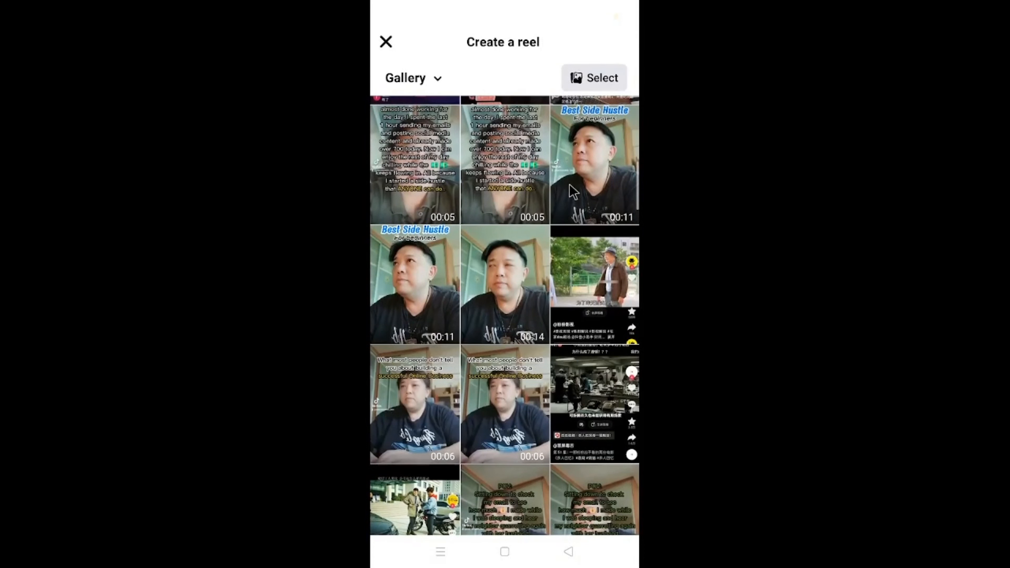
mouse_move(593, 167)
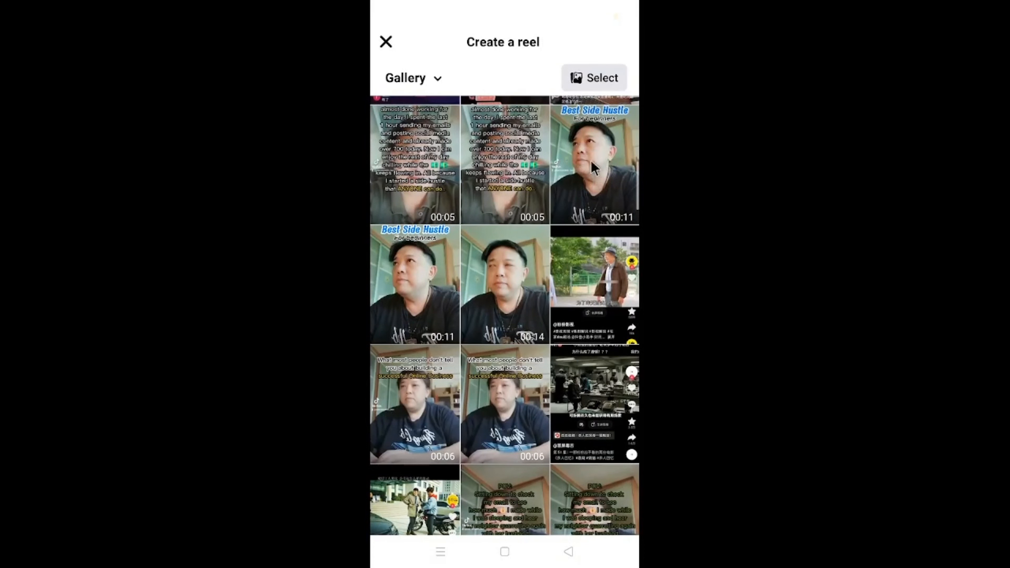
mouse_move(407, 269)
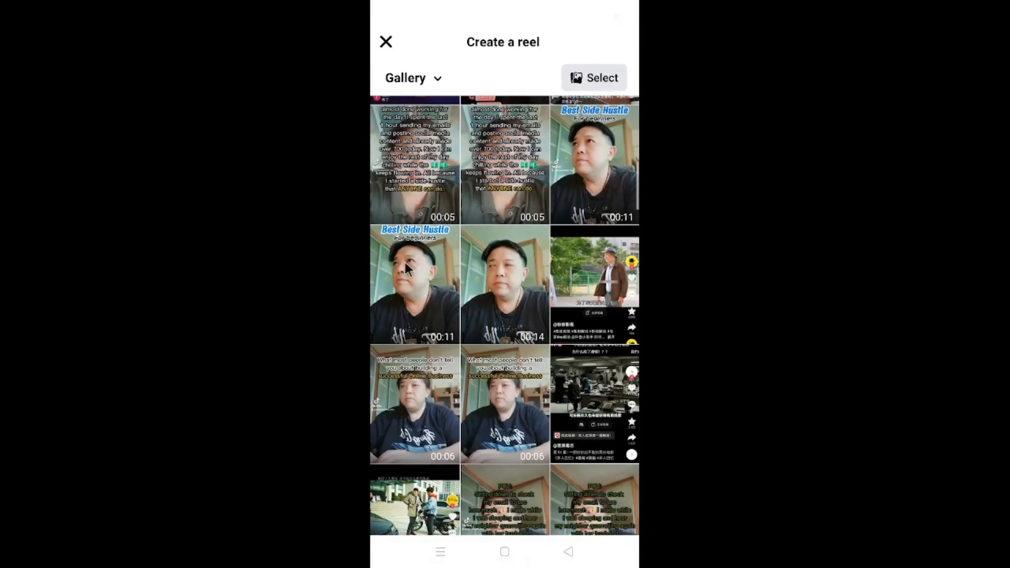
mouse_move(425, 277)
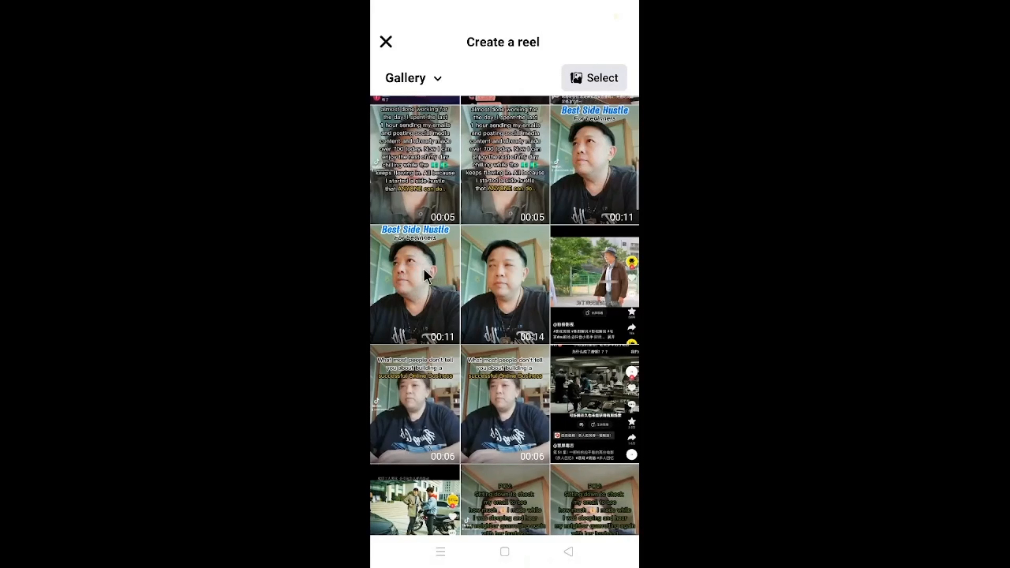
mouse_move(565, 204)
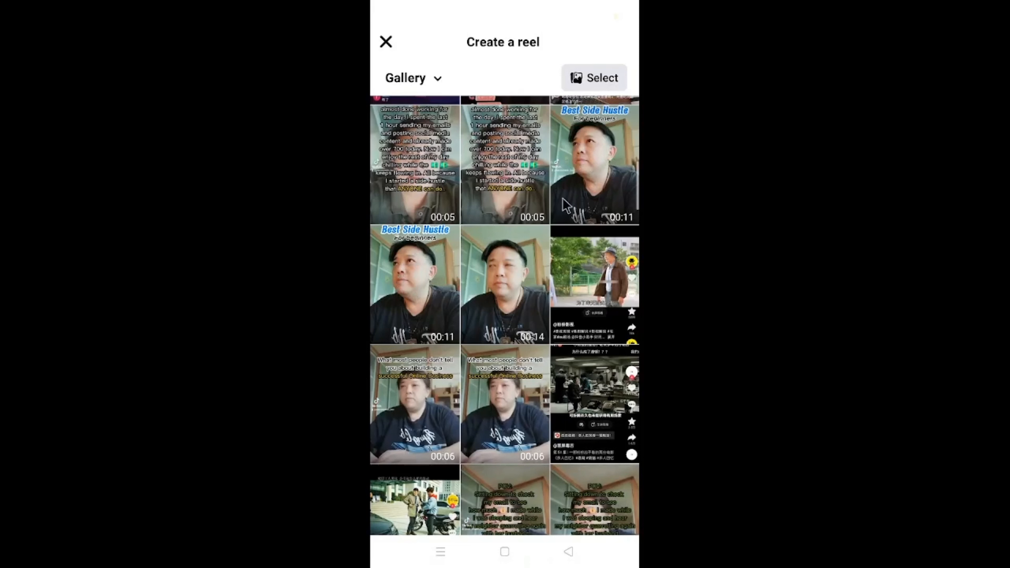
mouse_move(438, 273)
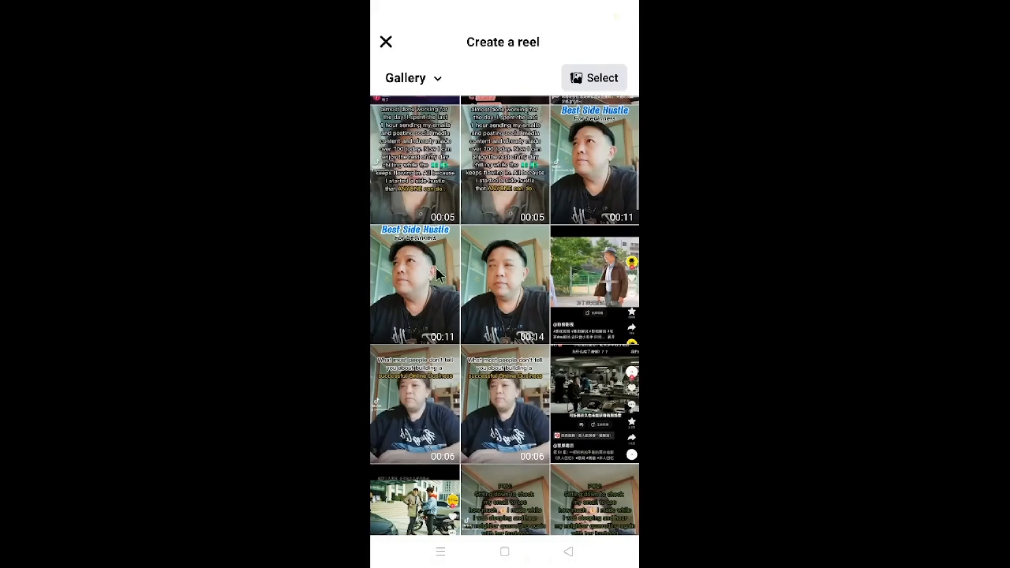
mouse_move(398, 308)
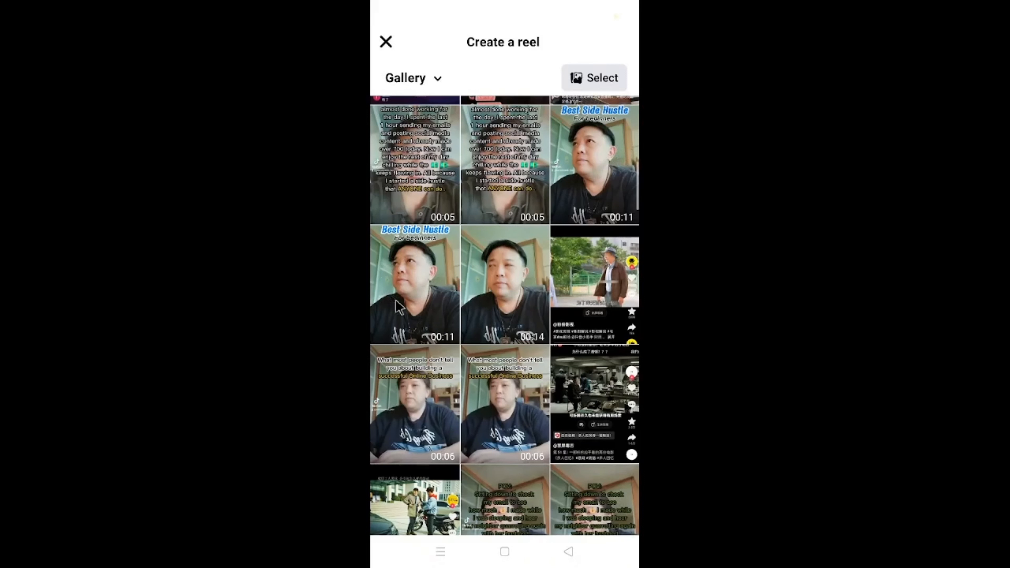
mouse_move(396, 275)
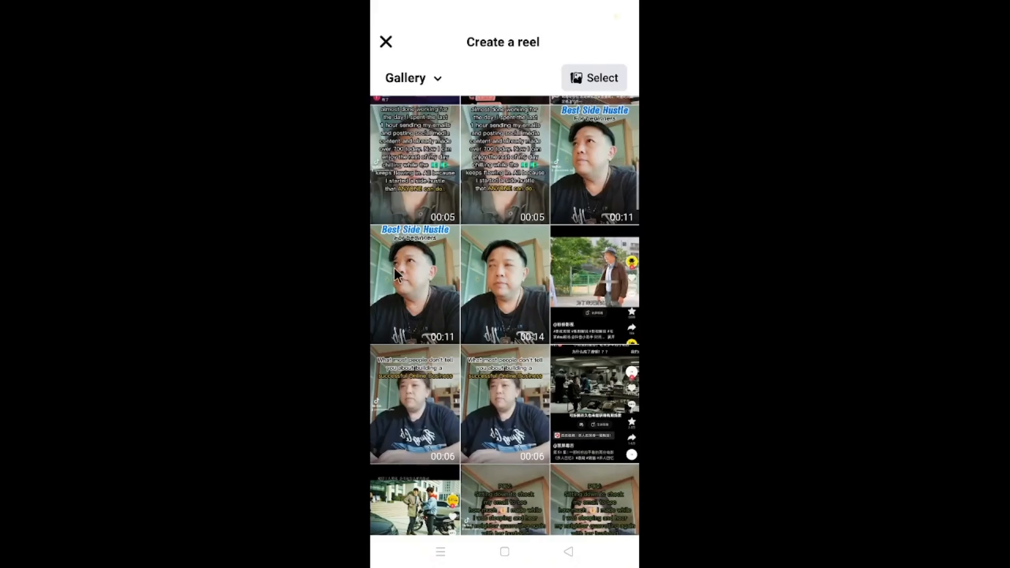
mouse_move(488, 230)
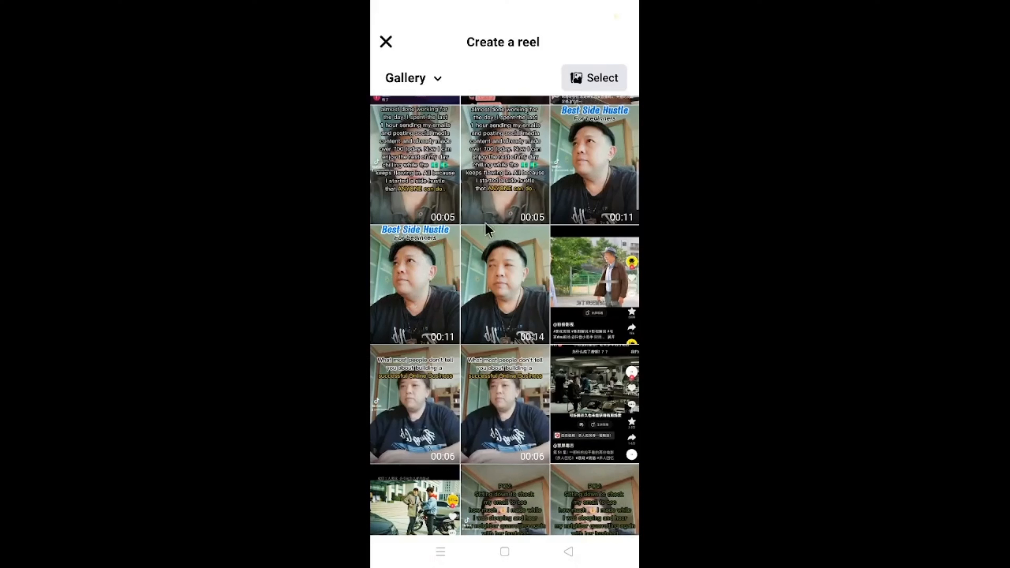
mouse_move(577, 163)
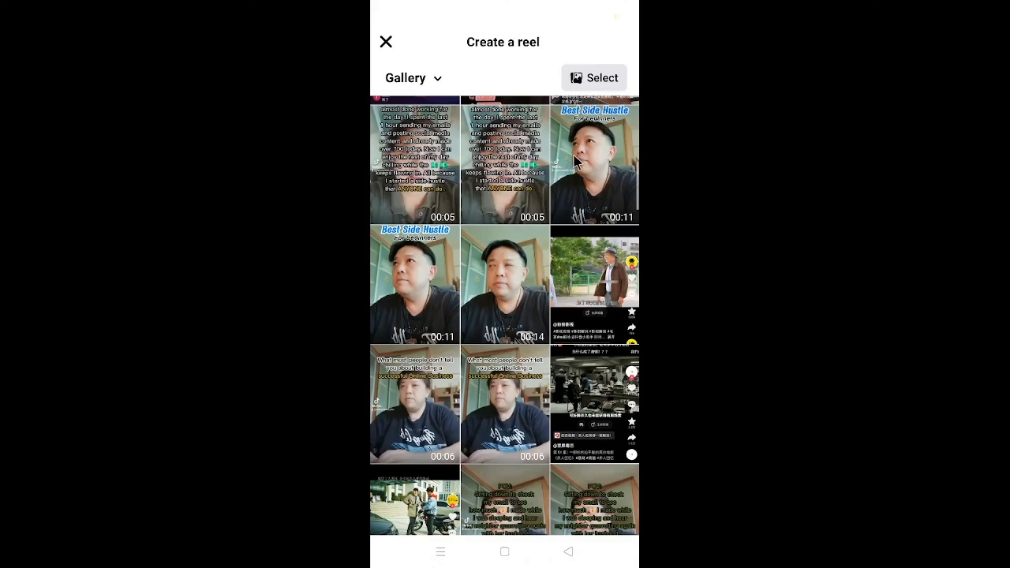
mouse_move(576, 194)
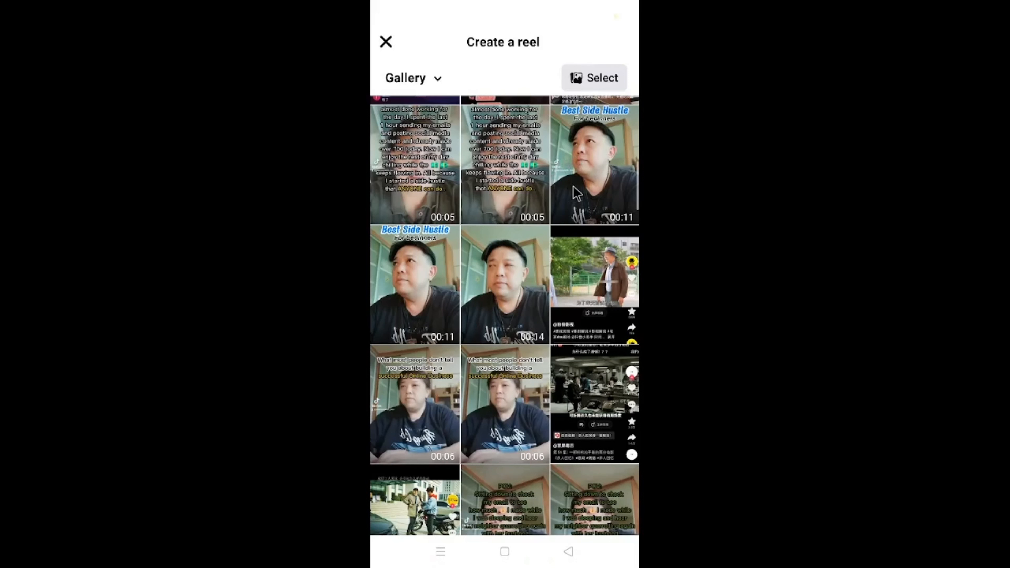
mouse_move(547, 174)
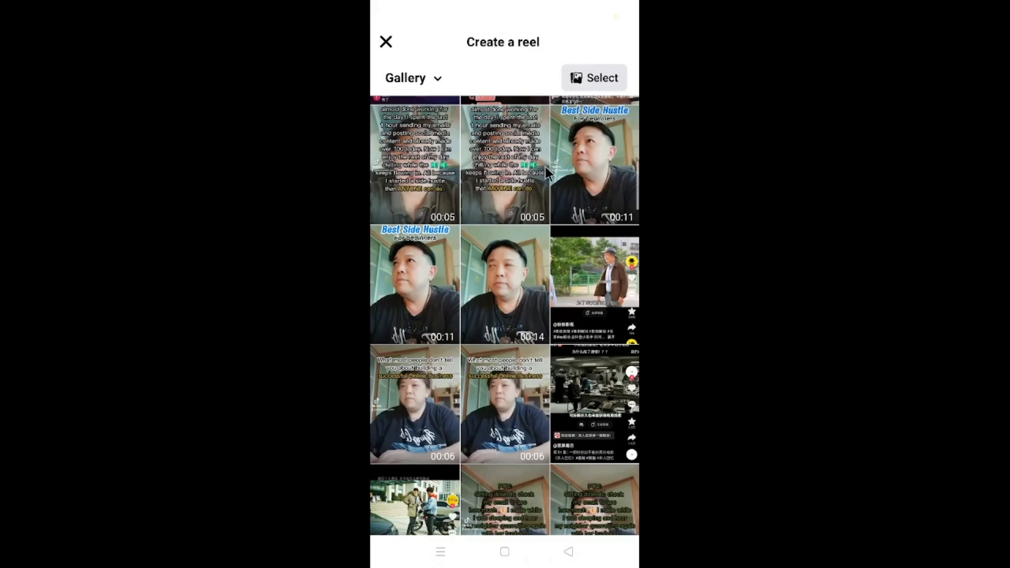
mouse_move(544, 179)
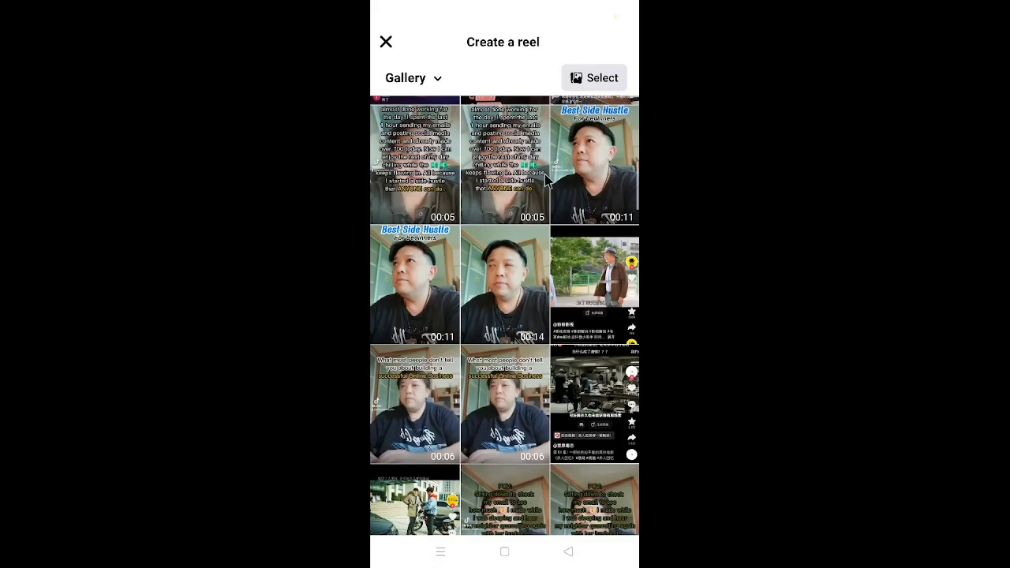
mouse_move(581, 184)
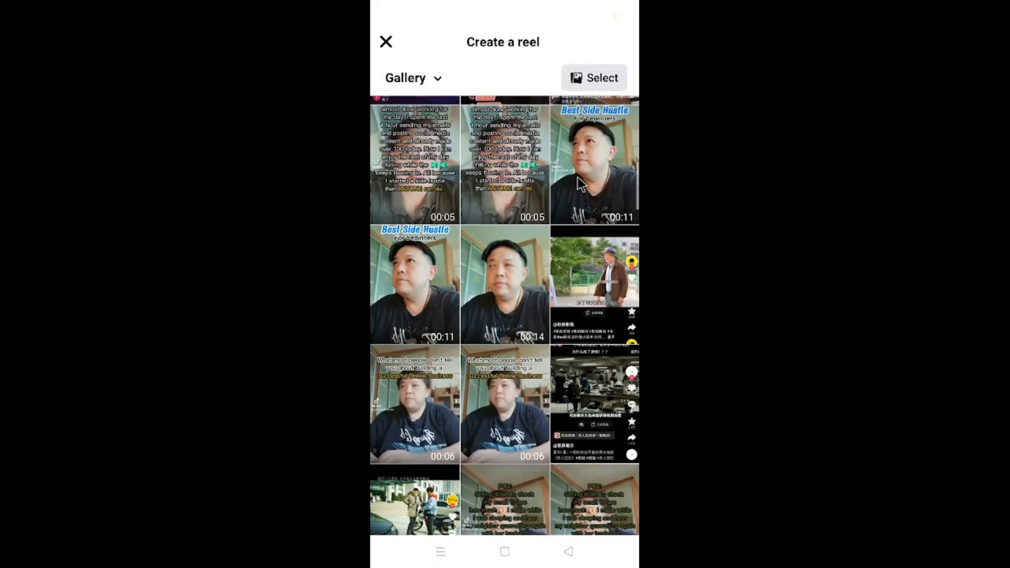
mouse_move(561, 186)
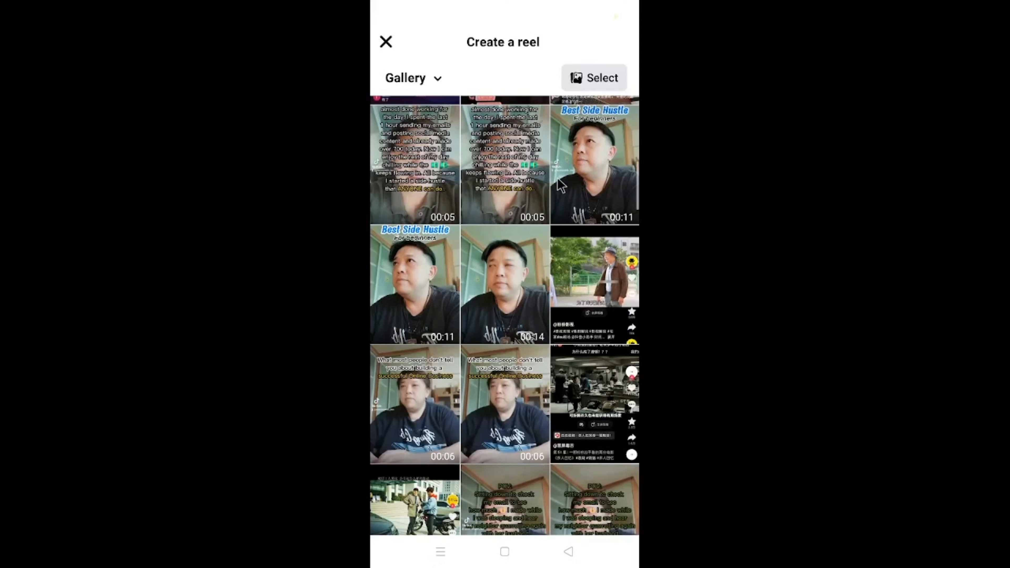
mouse_move(547, 152)
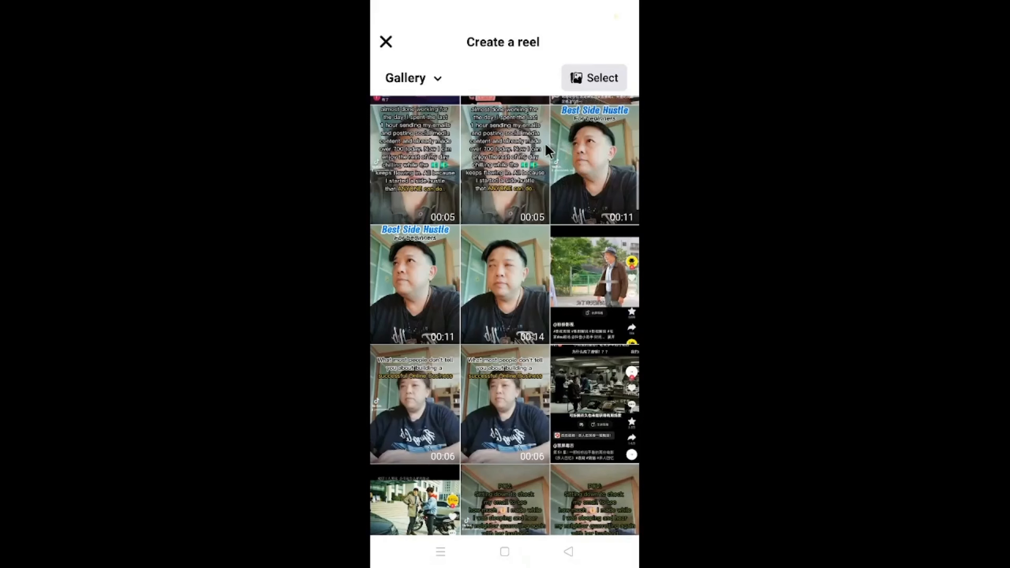
mouse_move(581, 158)
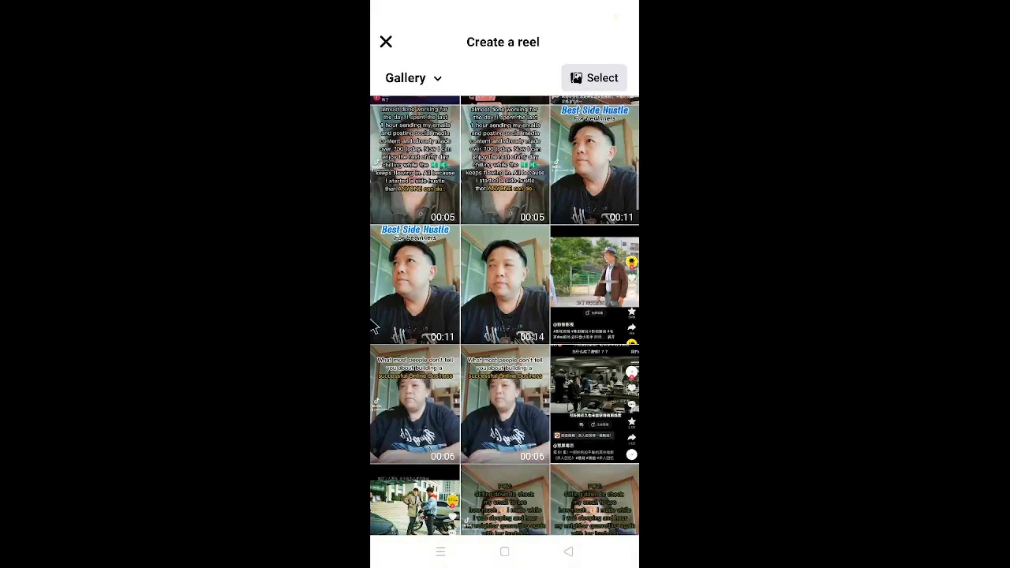
mouse_move(438, 275)
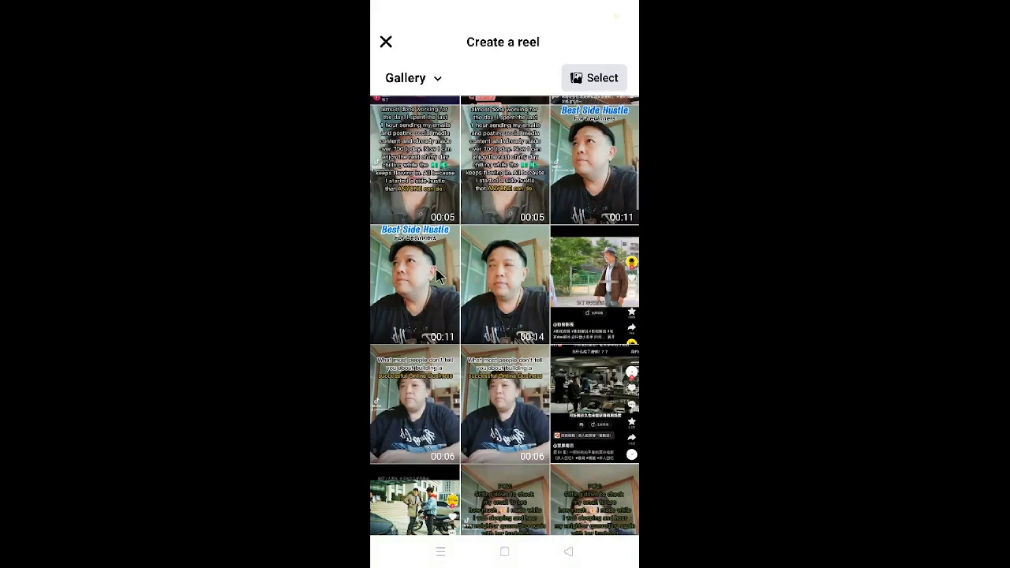
mouse_move(436, 274)
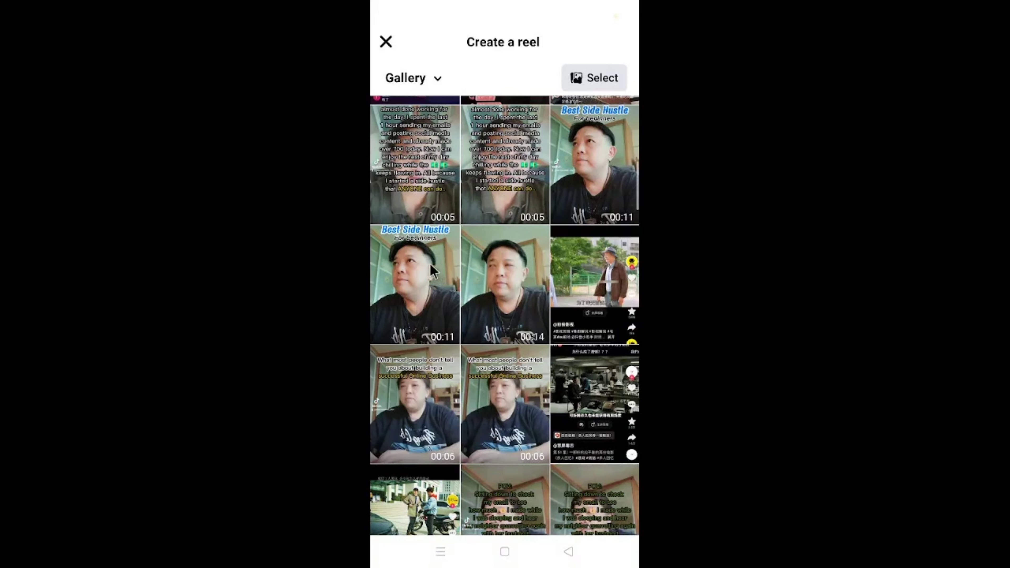
Pick the Best Side Hustle clip, mute its original audio and go to Add music.
click(413, 283)
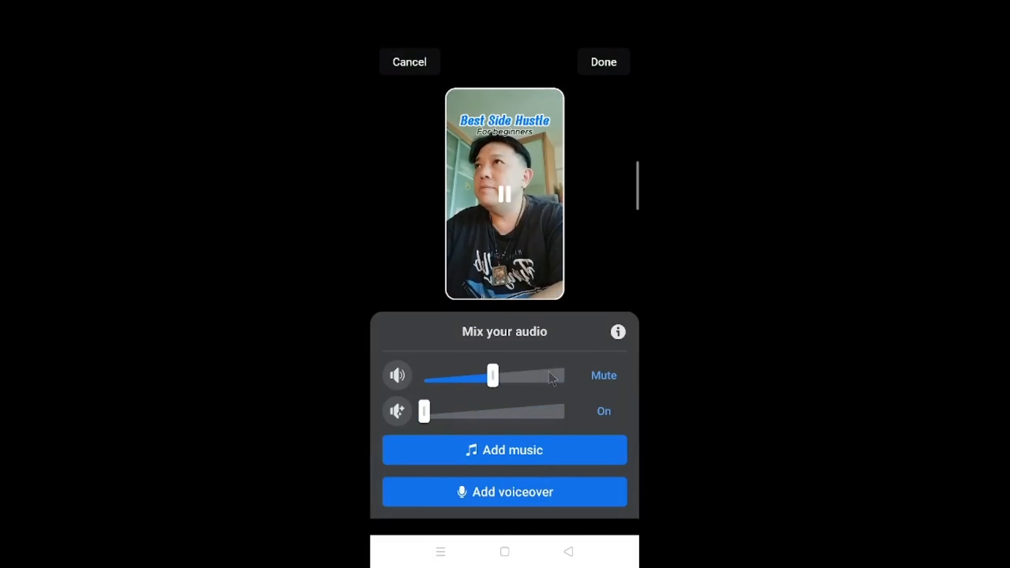
click(602, 376)
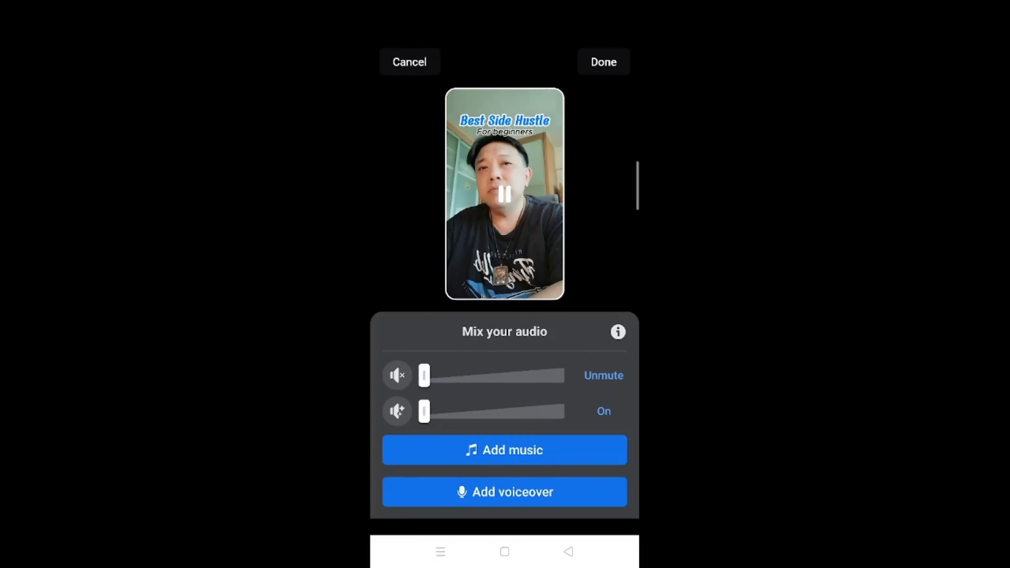
click(504, 449)
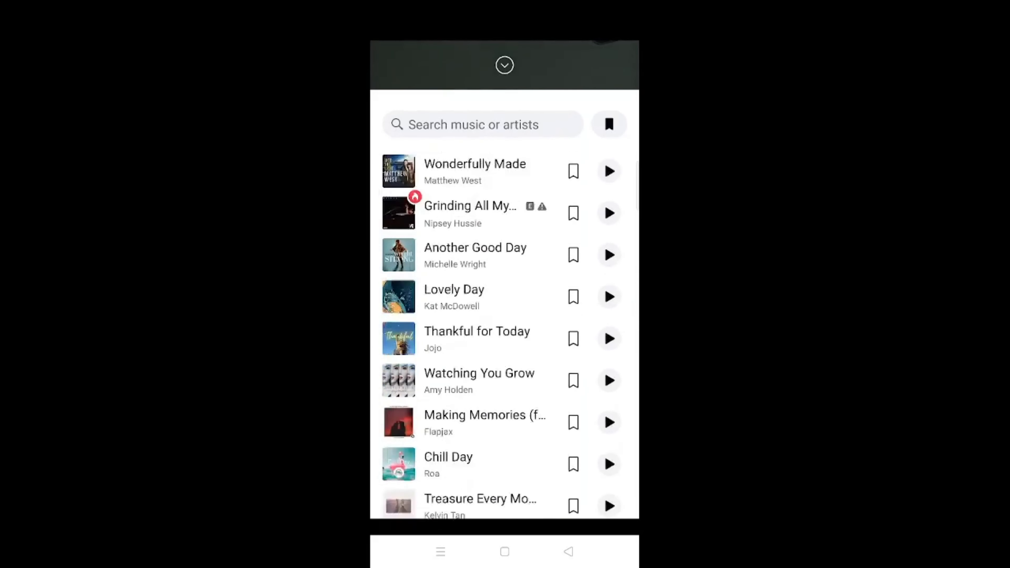
Browse the music list to choose a song for the reel.
scroll(down, 3)
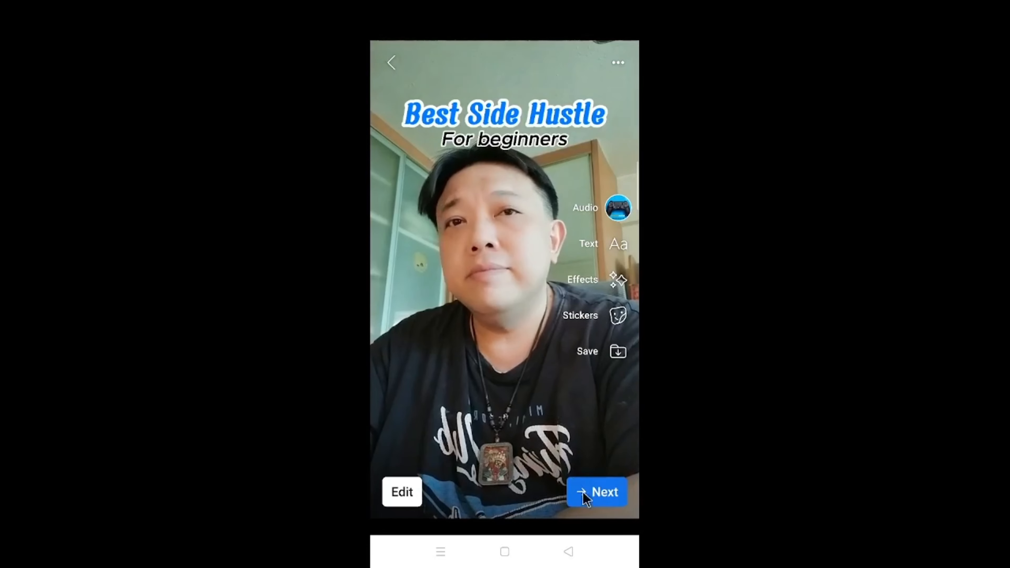
Advance the reel to the posting screen for its description and hashtags.
click(596, 492)
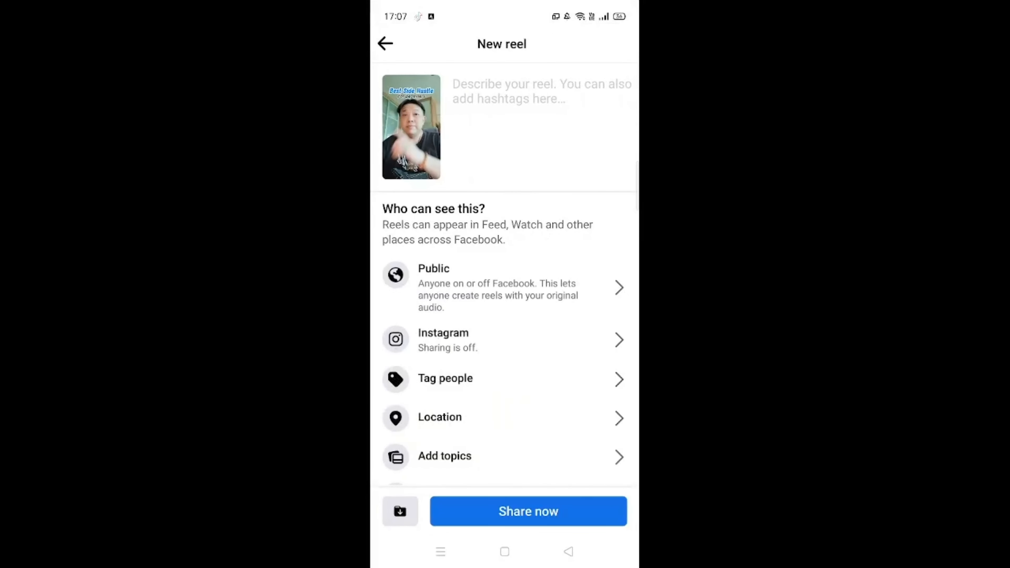
mouse_move(547, 74)
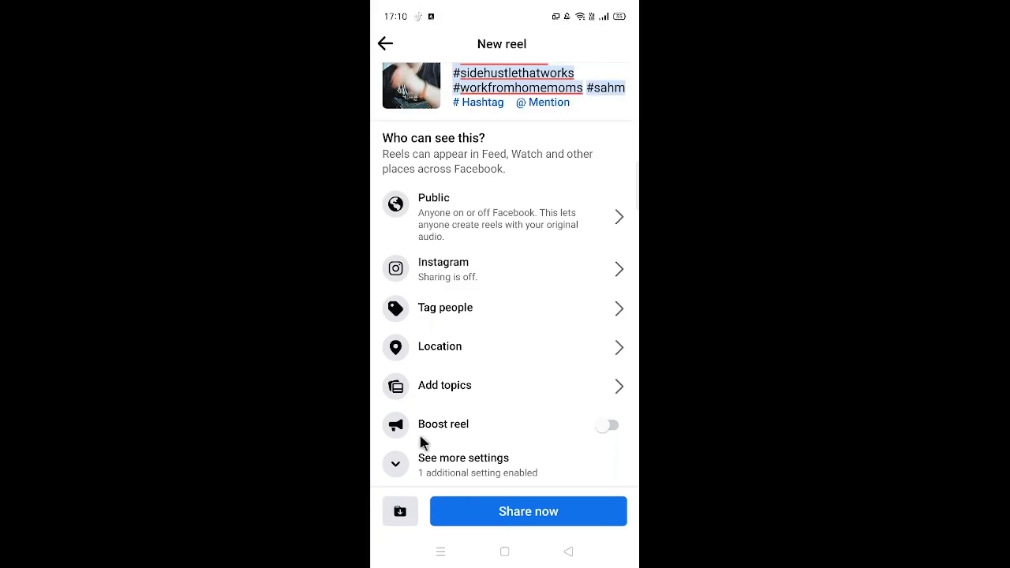
mouse_move(588, 516)
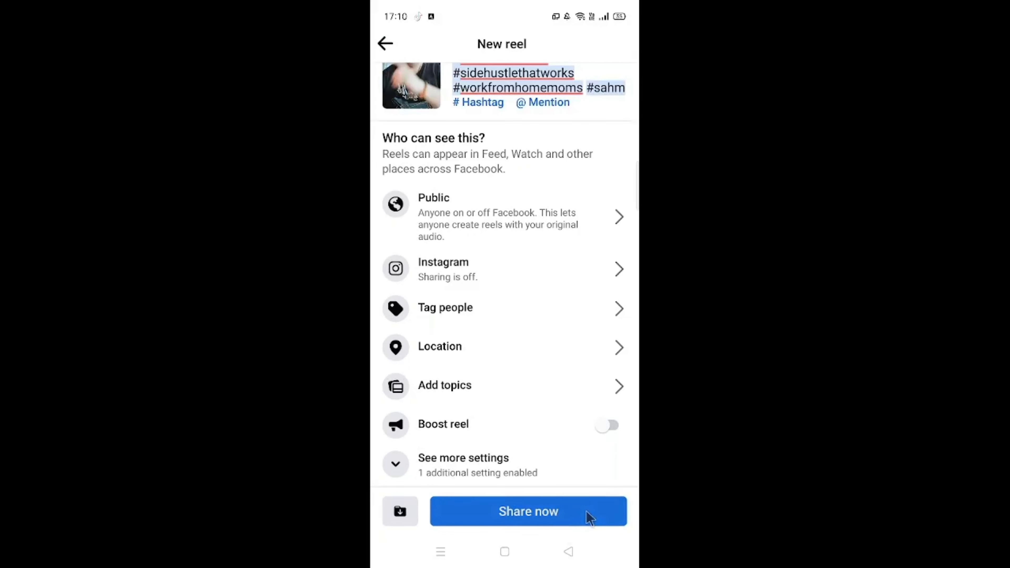
Share the reel to Facebook, like it in the feed and go back to the home screen.
click(528, 510)
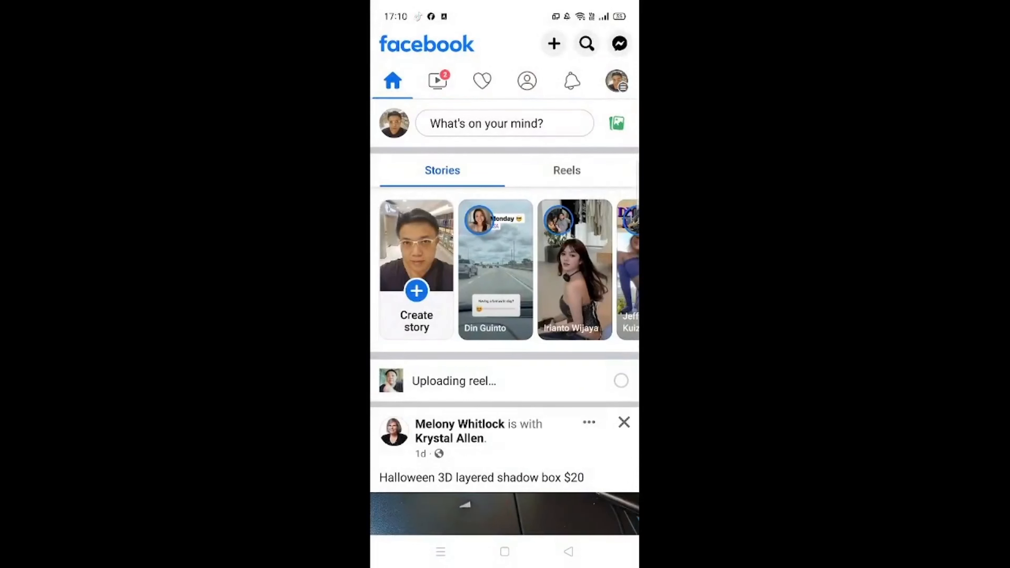
mouse_move(545, 361)
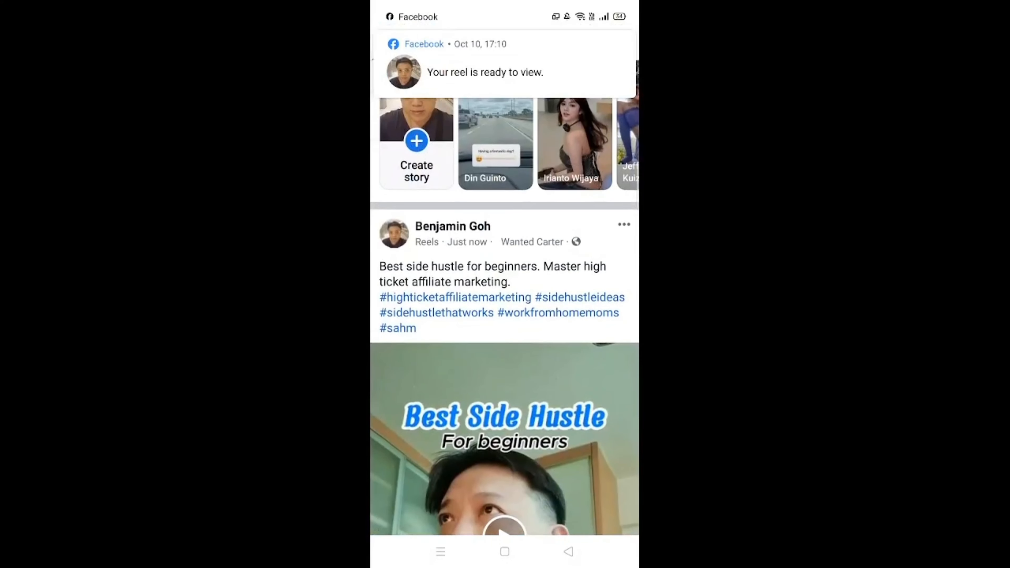
scroll(down, 3)
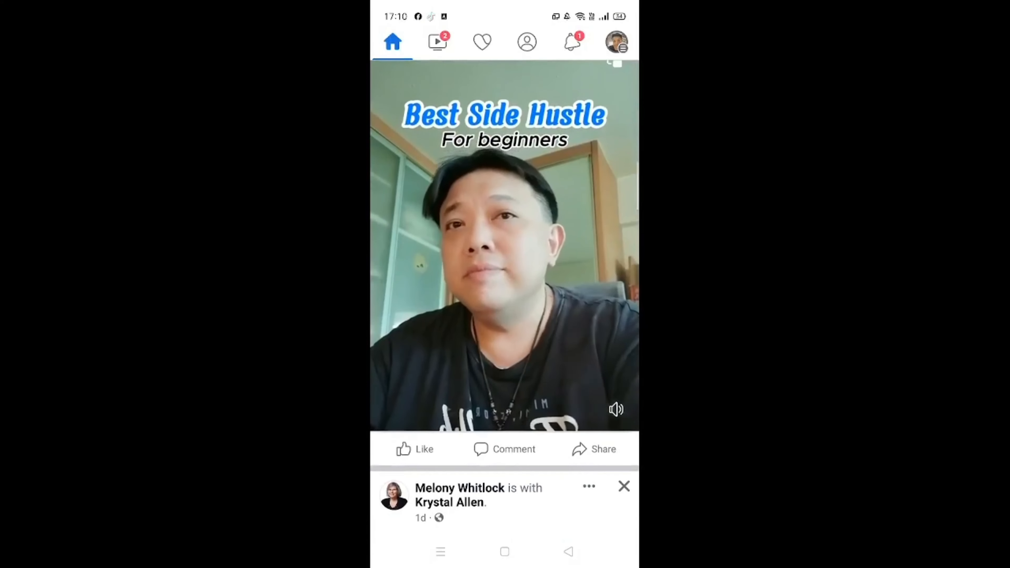
click(416, 448)
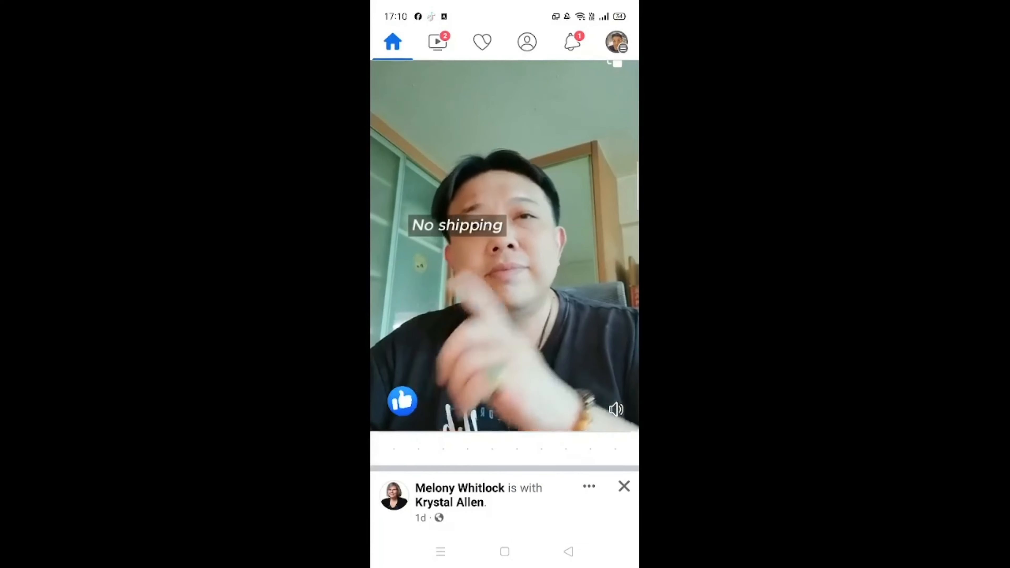
click(505, 551)
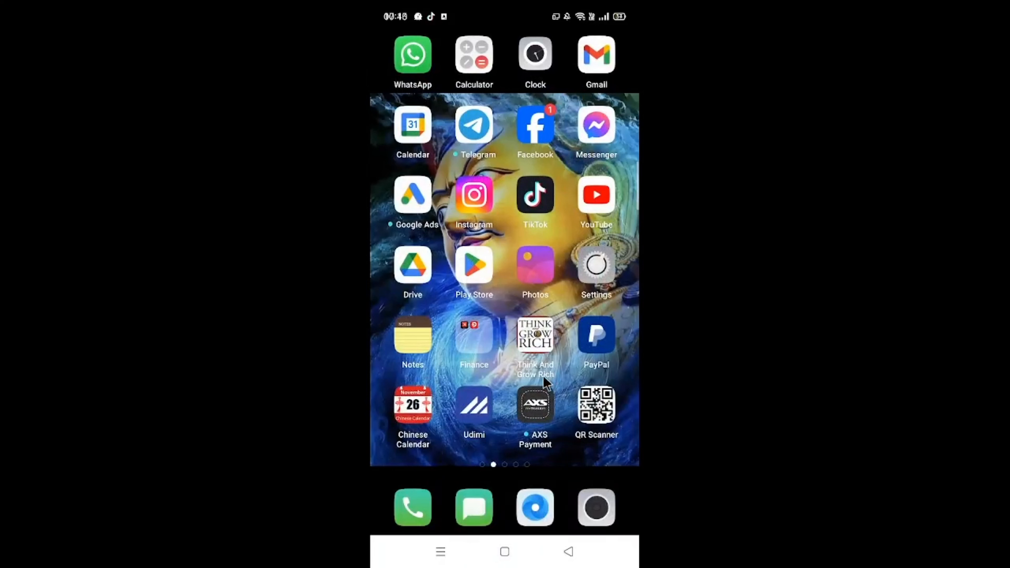
Launch Instagram, start a new reel and load the side hustle video from Recents.
click(473, 196)
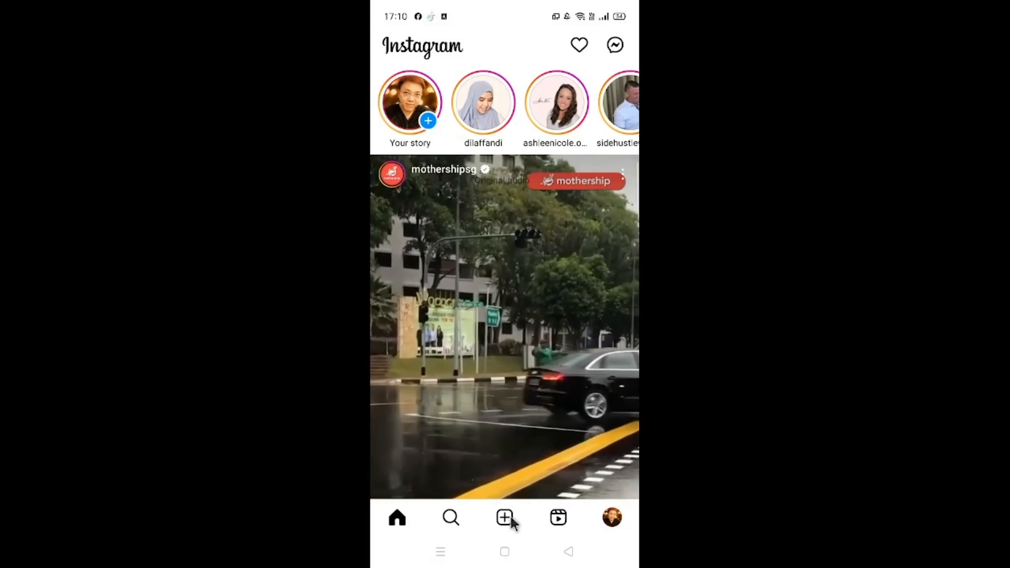
click(504, 516)
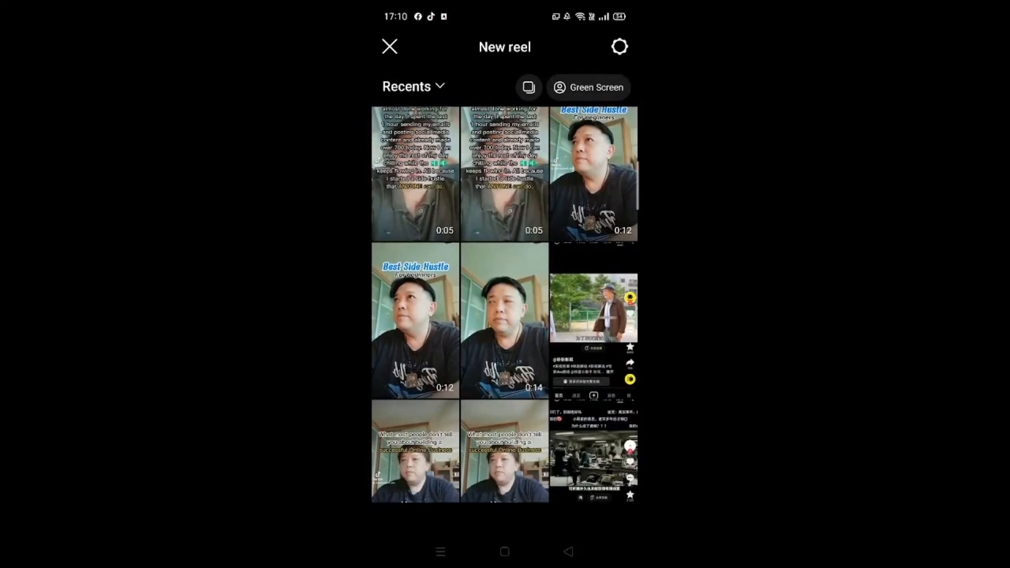
click(416, 320)
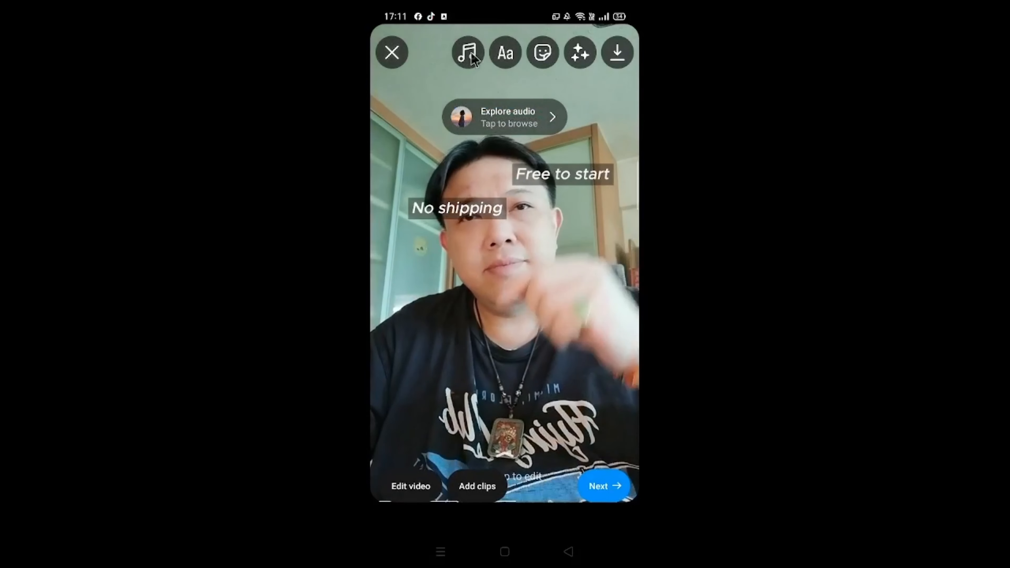
Browse the For you music list, choose Unstoppable by Sia and confirm the clip part.
click(466, 53)
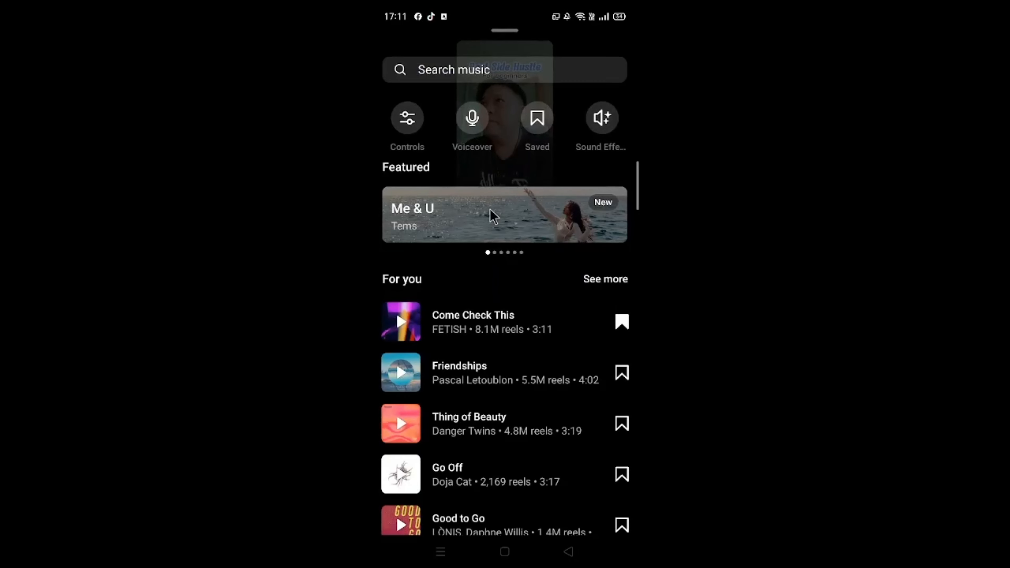
scroll(down, 3)
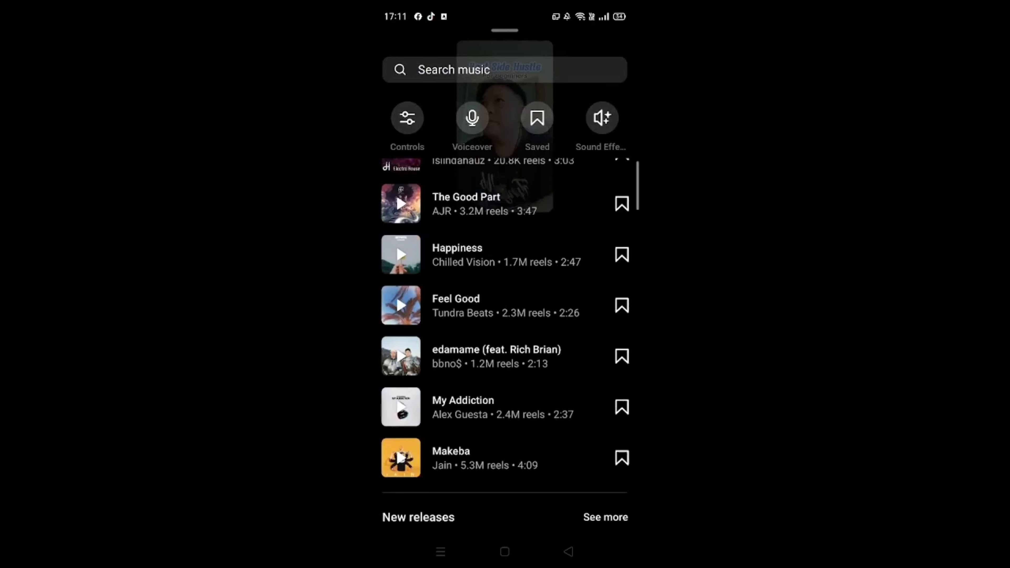
scroll(down, 3)
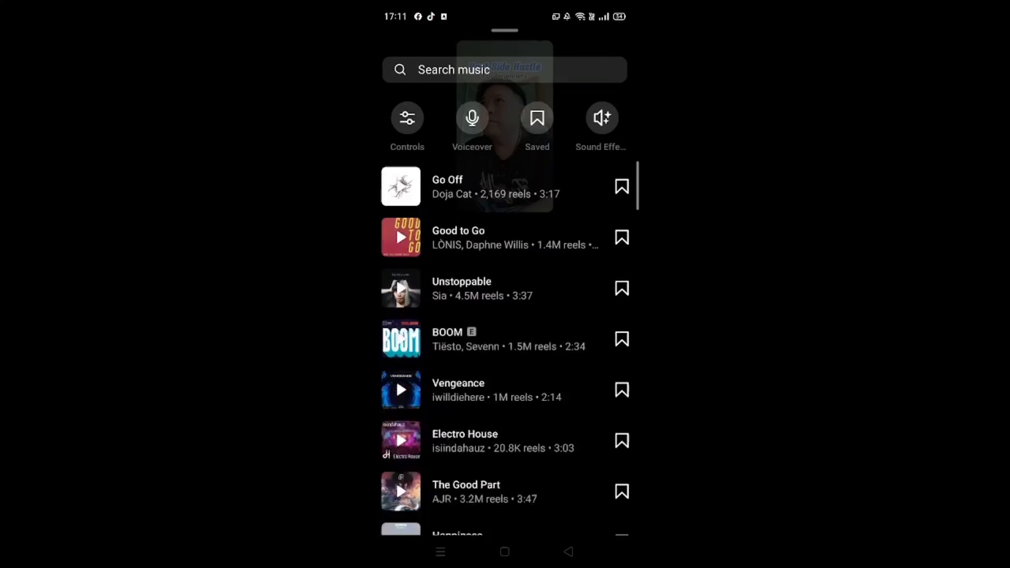
scroll(down, 3)
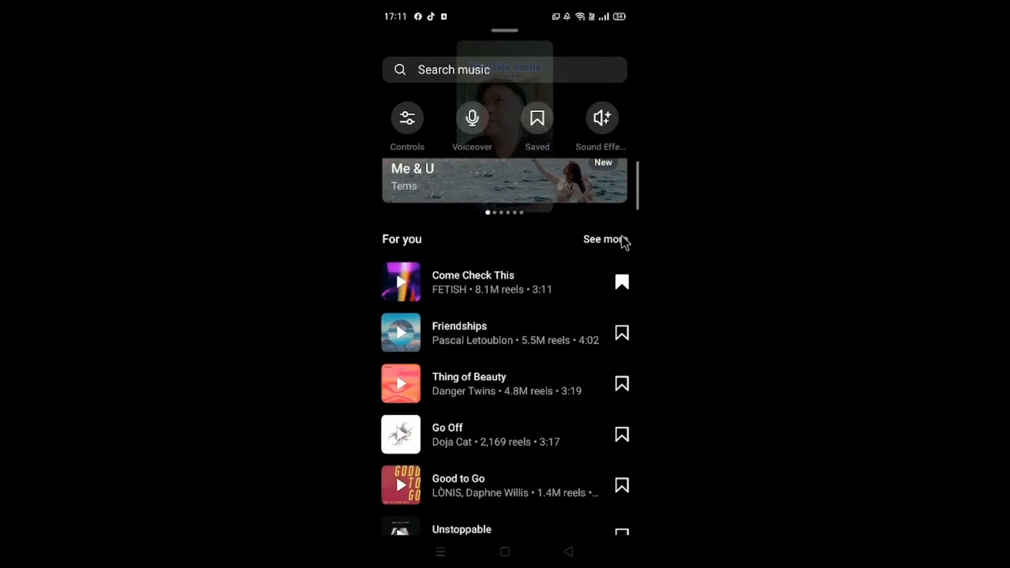
scroll(up, 3)
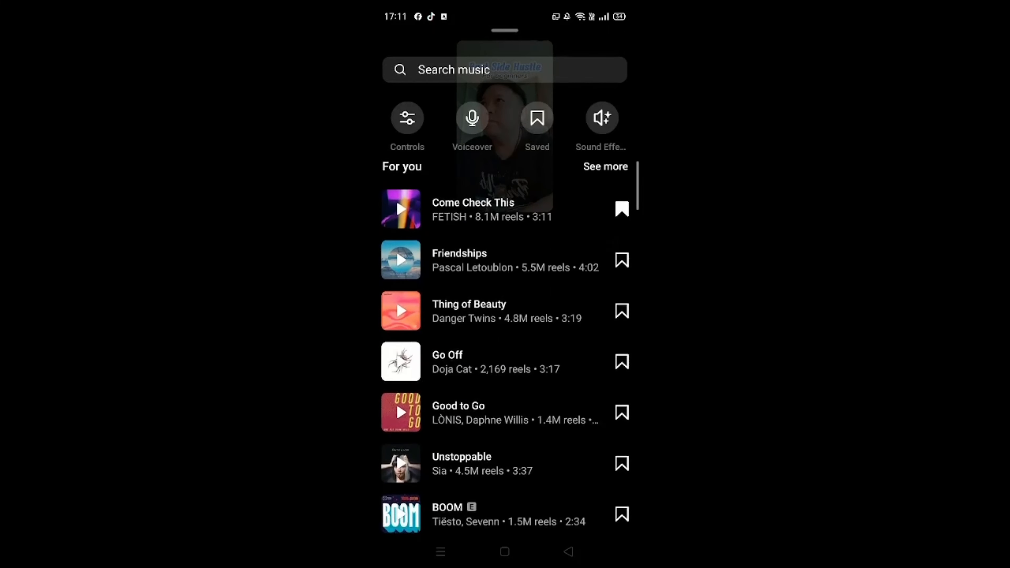
scroll(up, 3)
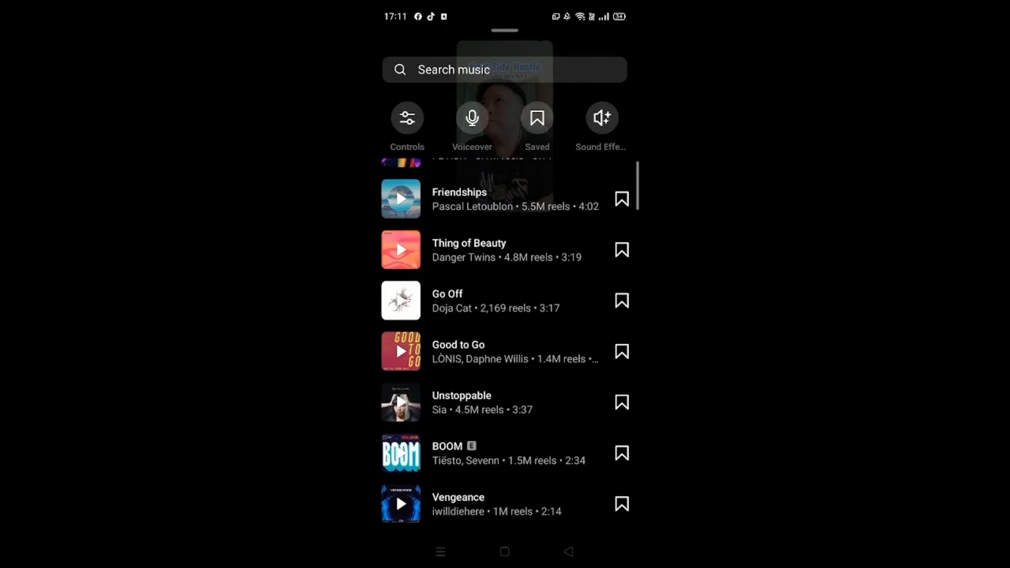
scroll(up, 3)
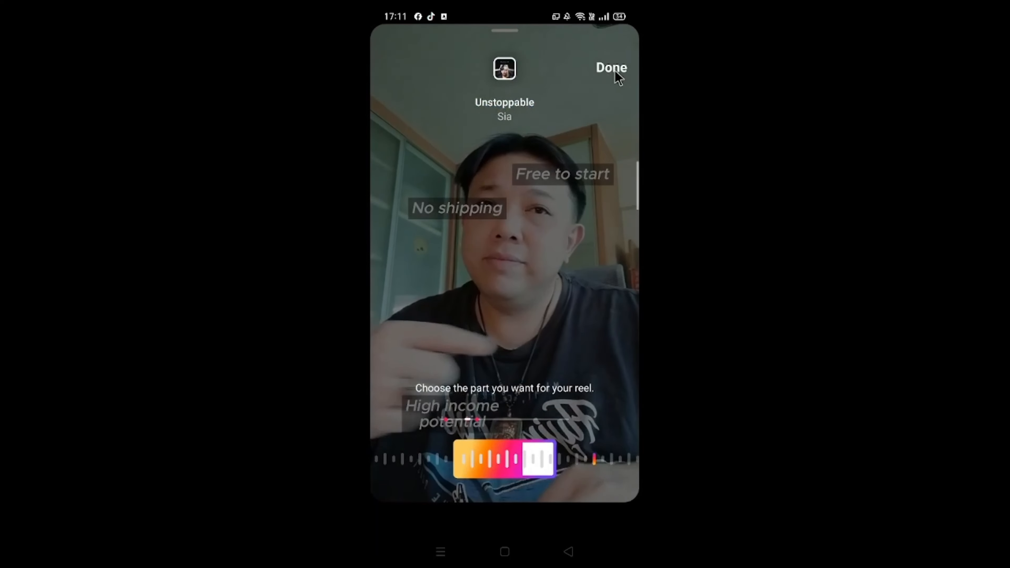
click(610, 68)
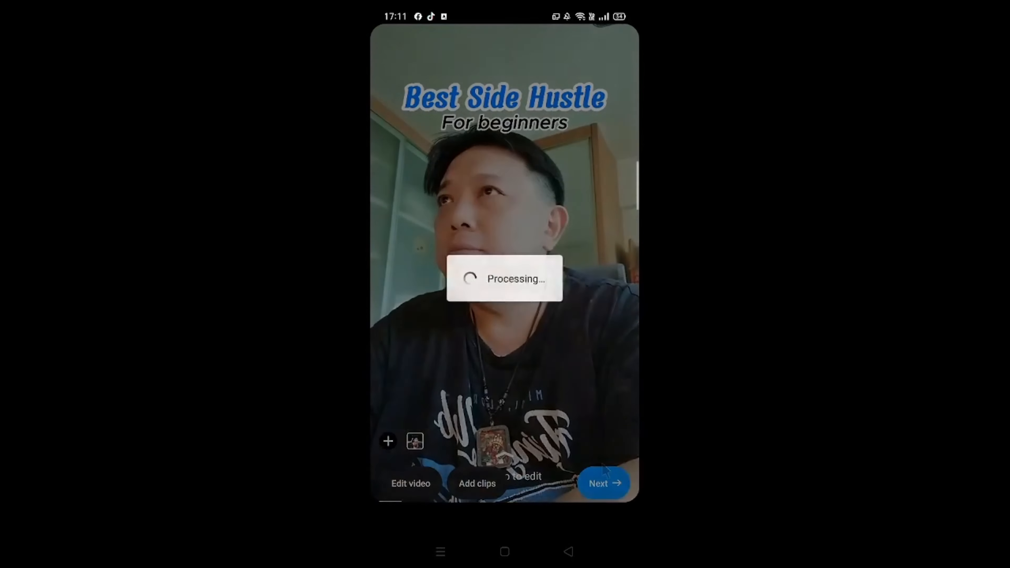
Move to the New reel screen holding the side hustle caption and hashtags.
click(603, 482)
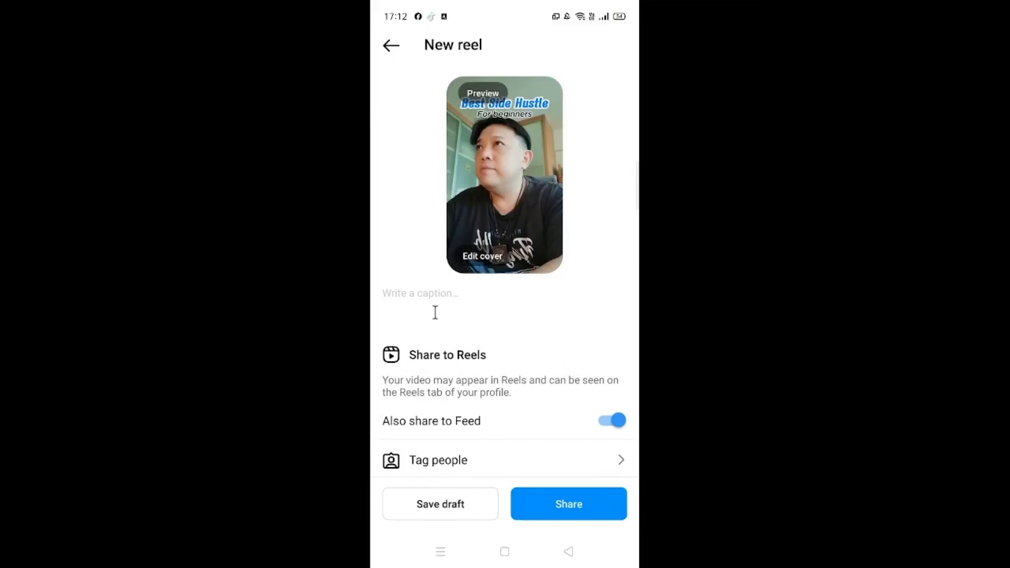
mouse_move(450, 308)
text(Best side hustle for beginners. Master high ticket affiliate marketing. #highticketaffiliatemarketing #sidehustleideas #sidehustlethatpays #workfromhomemom #sahm)
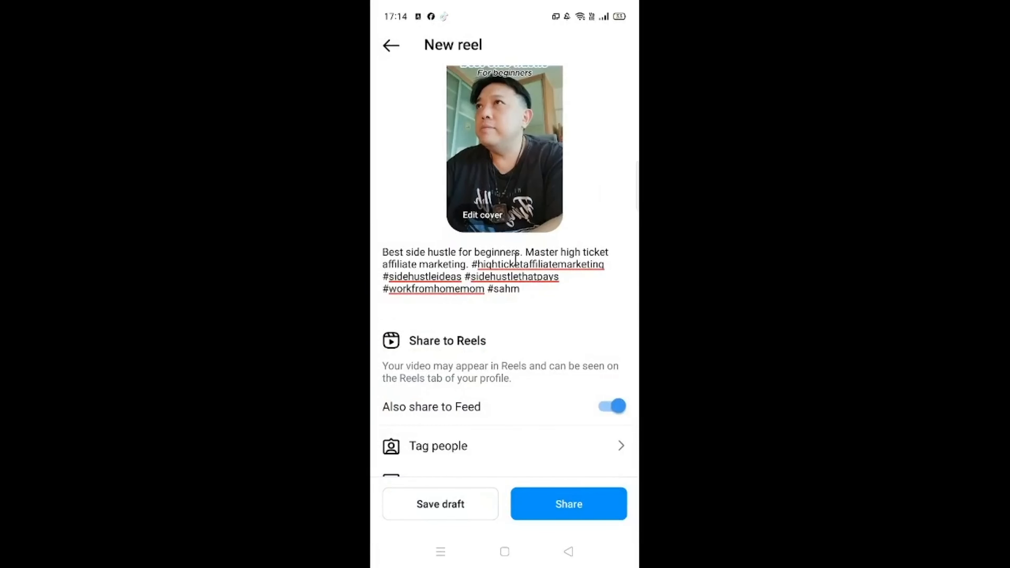
scroll(down, 3)
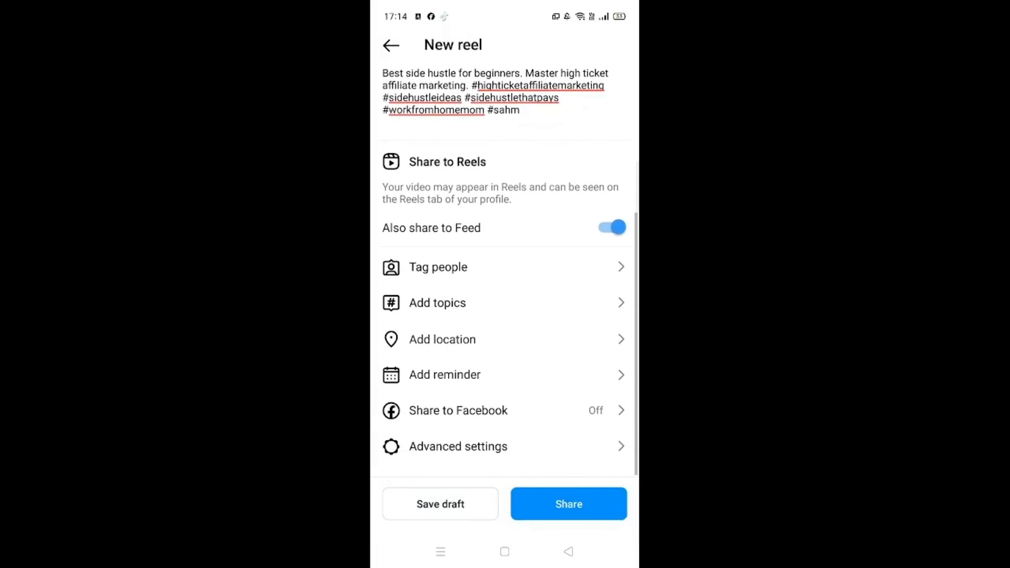
mouse_move(459, 330)
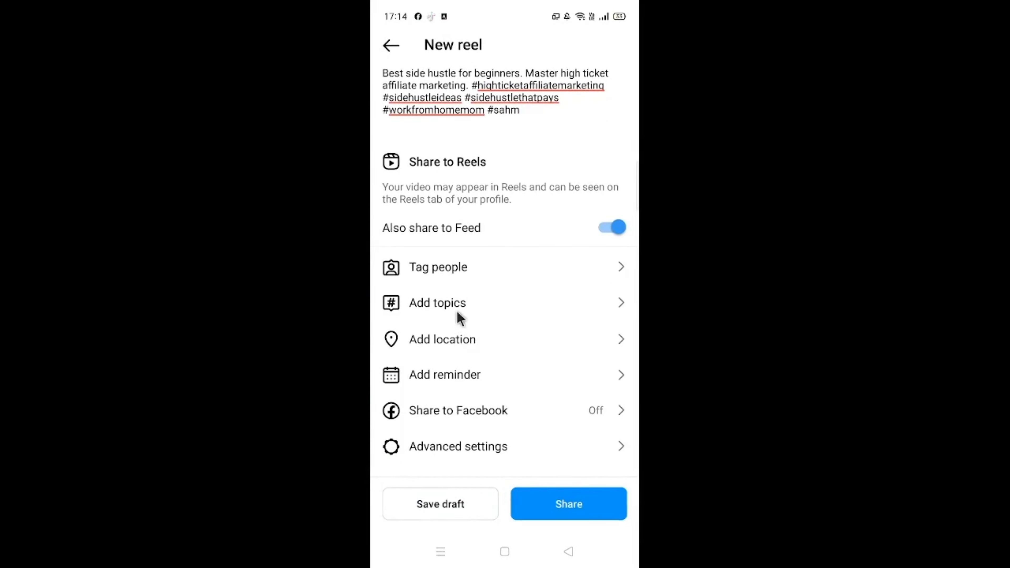
Add the topics Small Businesses, Entrepreneurship and Career Development and confirm them.
click(436, 303)
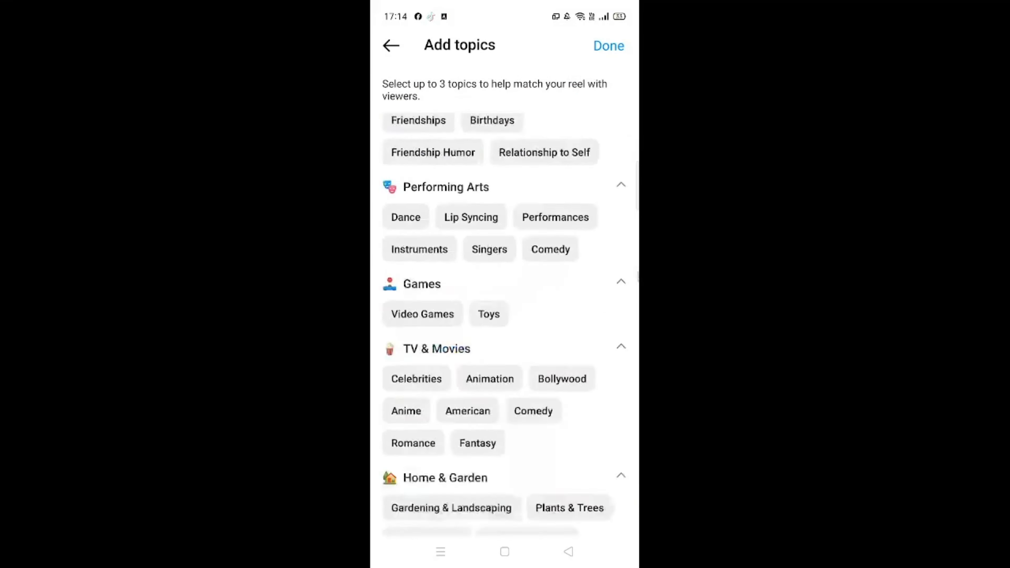
scroll(down, 3)
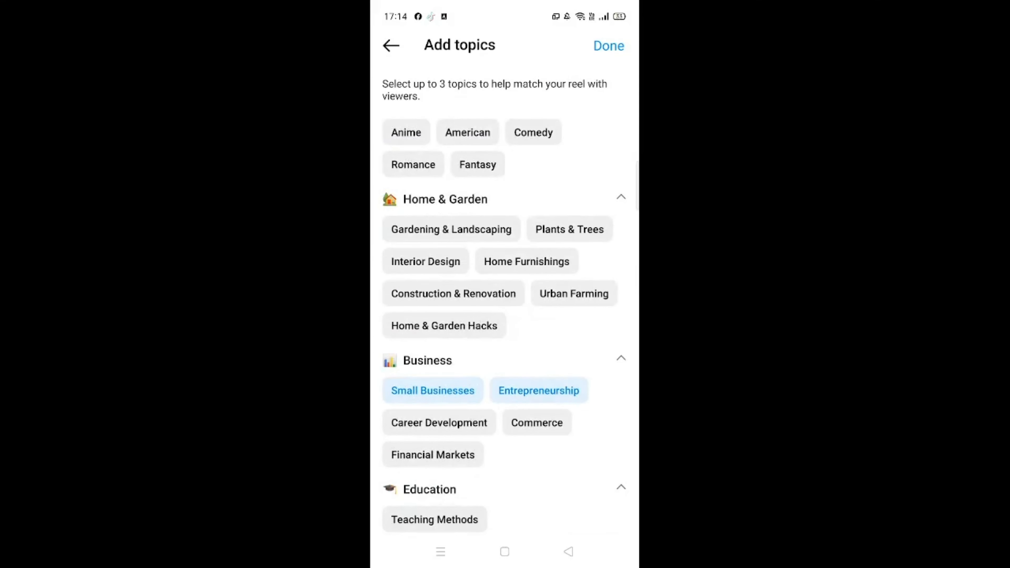
click(438, 422)
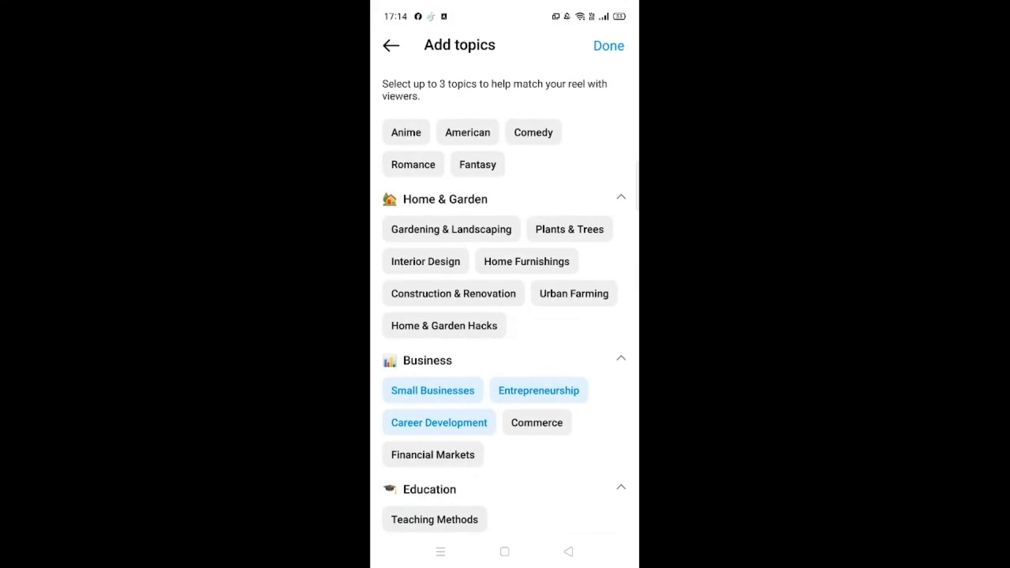
mouse_move(444, 50)
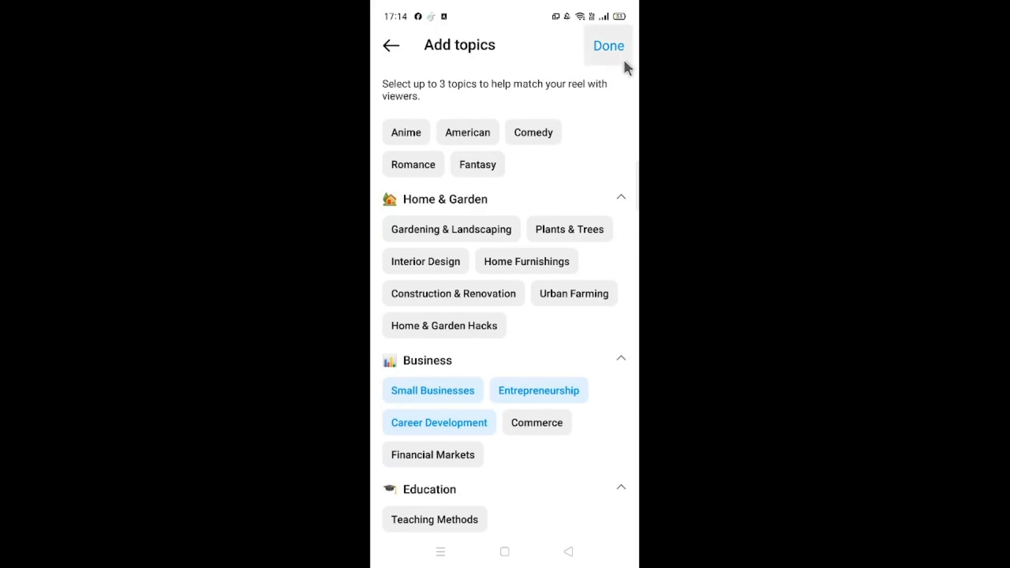
click(608, 45)
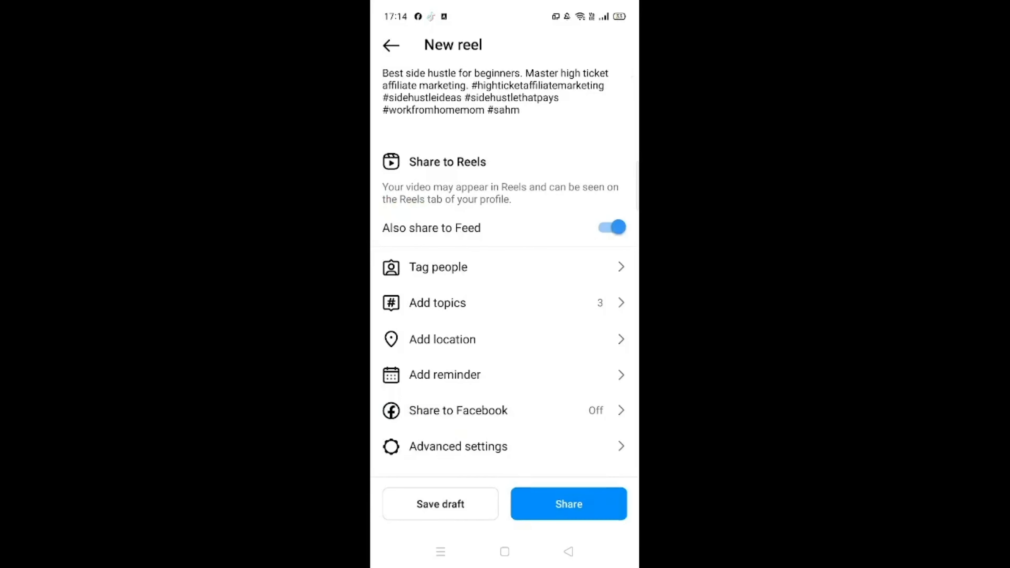
Publish the reel, find it in the Reels feed and bring up its send options.
click(567, 504)
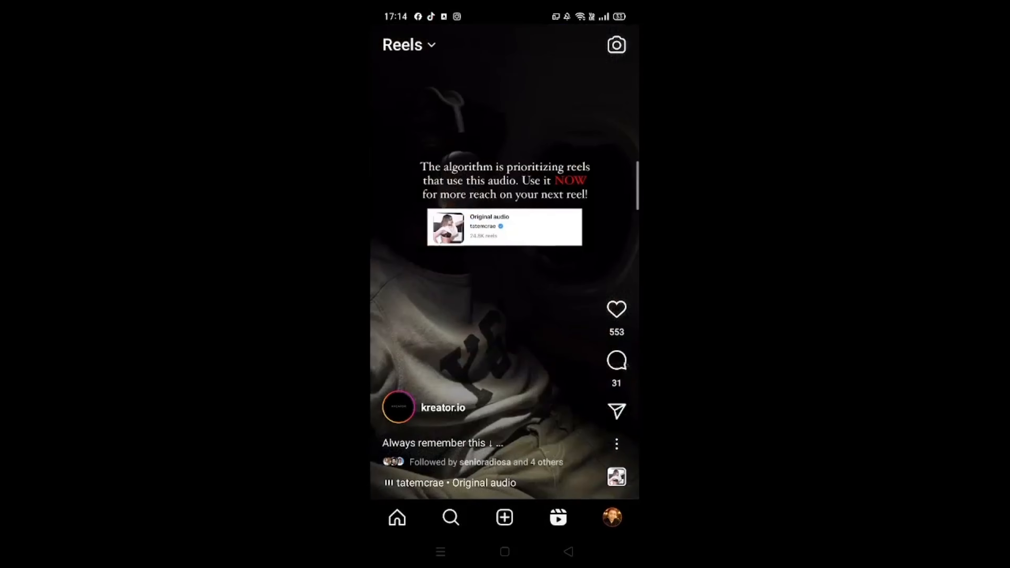
scroll(up, 3)
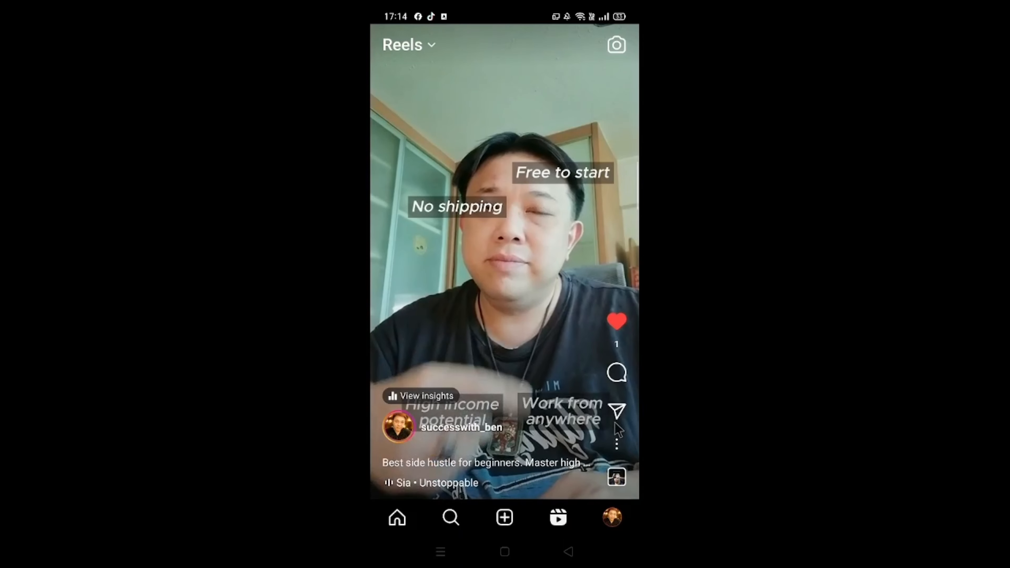
click(616, 411)
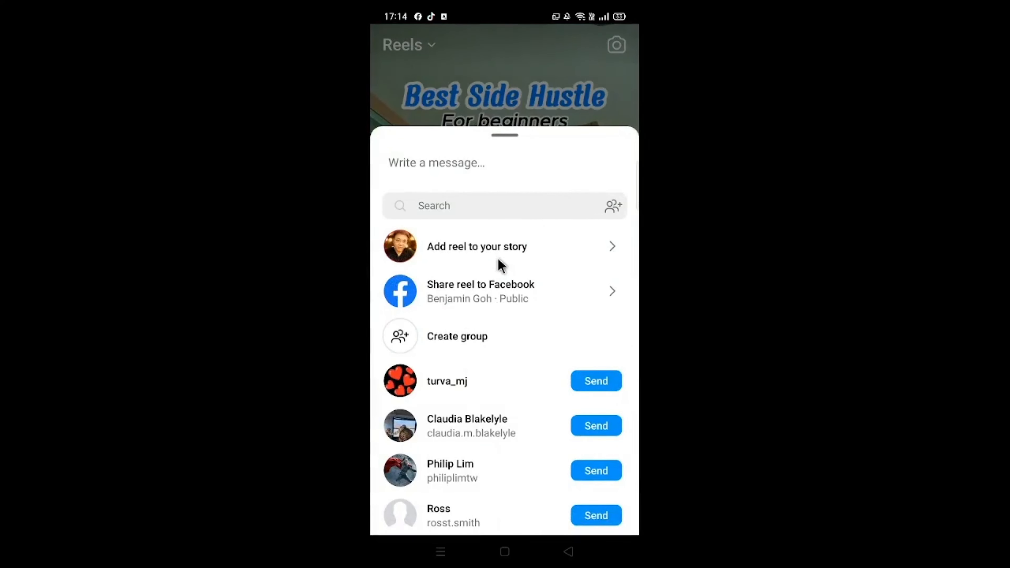
Add the posted reel to Your story and return to the phone's home screen.
click(476, 246)
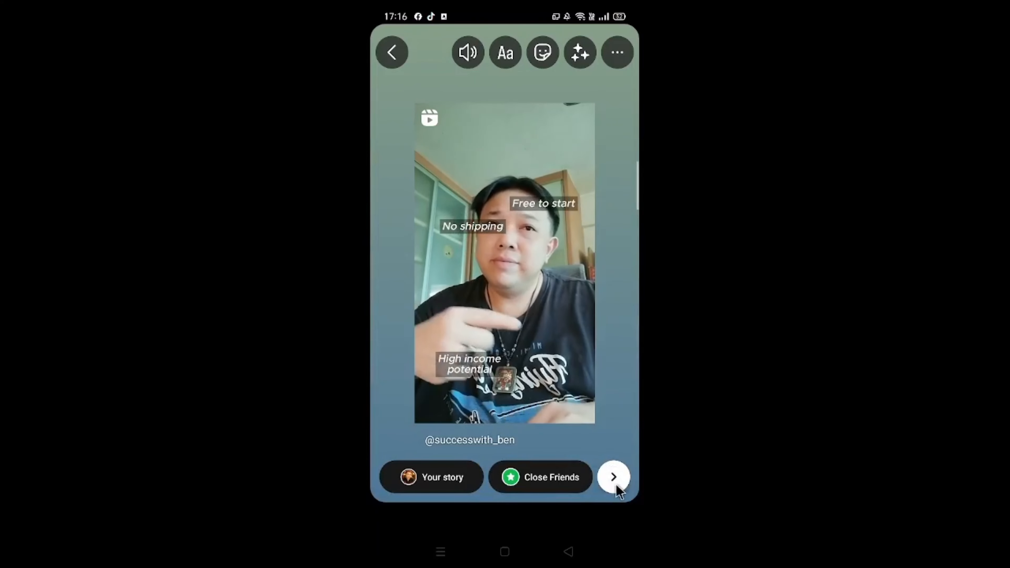
click(612, 477)
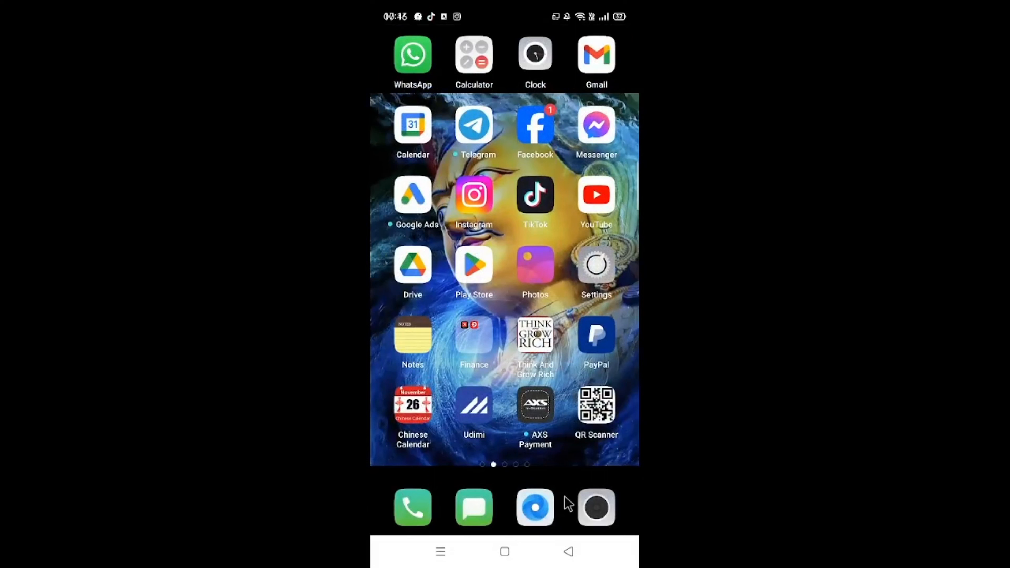
Launch YouTube and choose Create a Short to reach the Shorts camera screen.
click(594, 194)
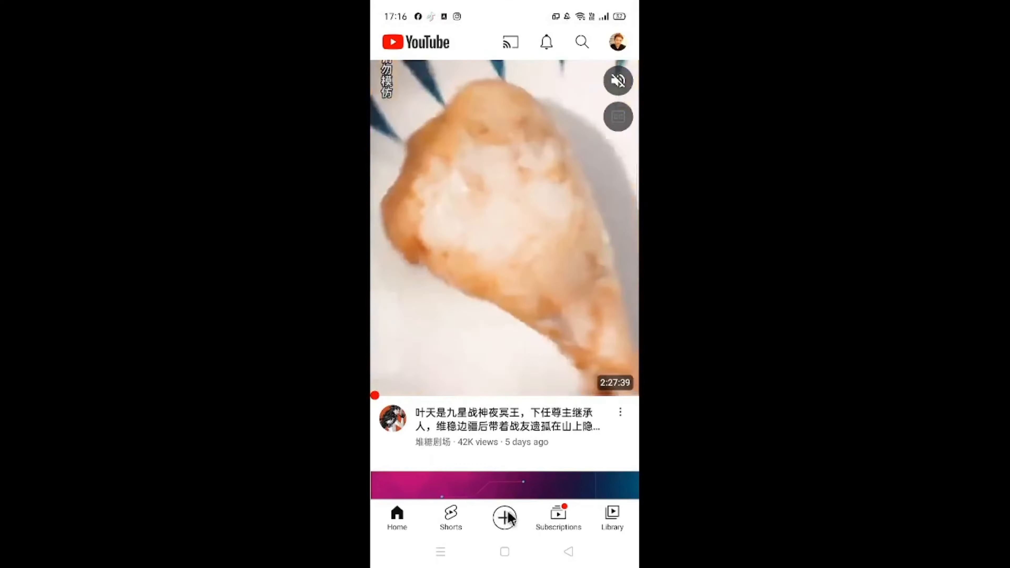
click(504, 515)
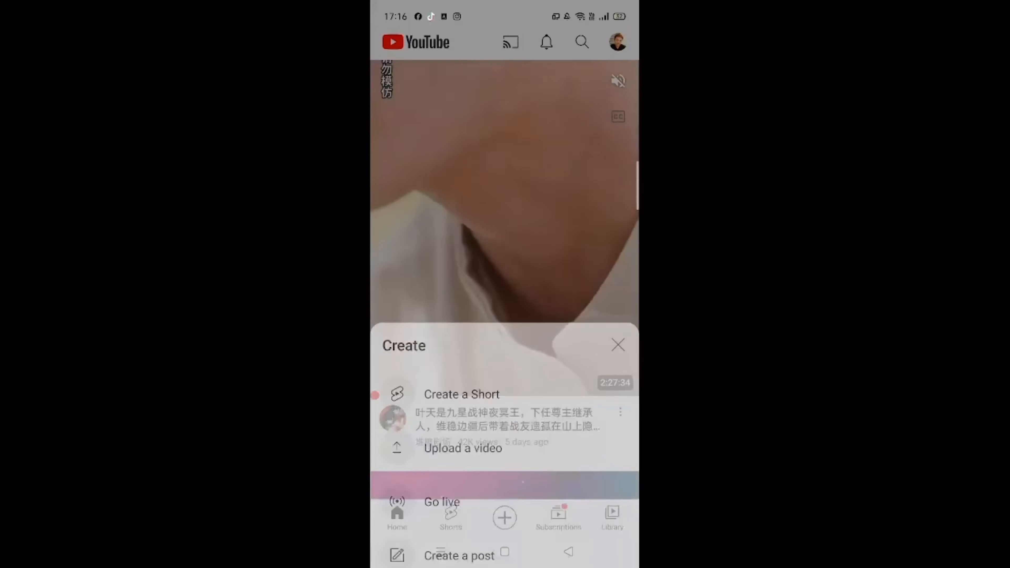
click(461, 393)
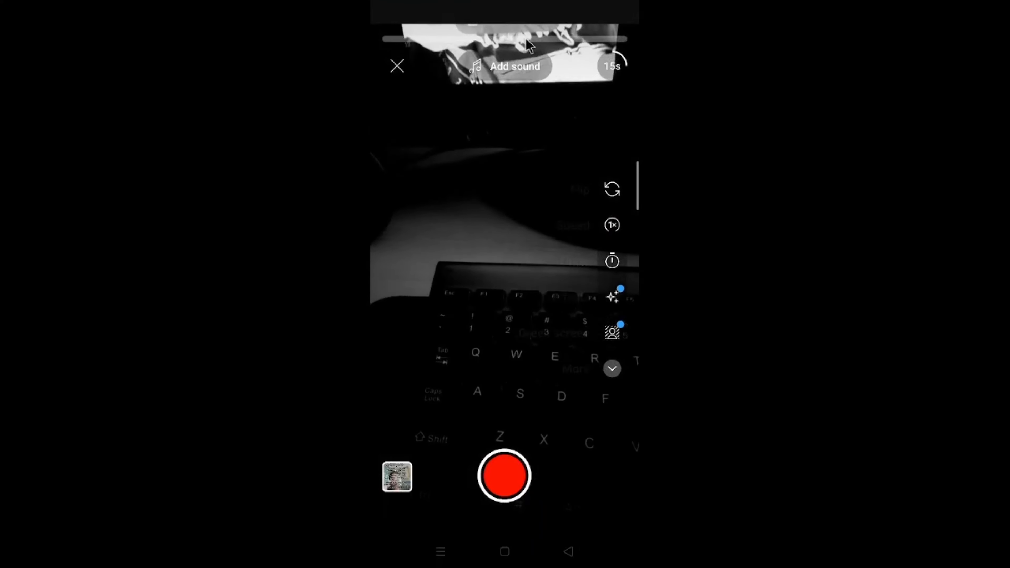
Pick 'Chilling at the Cafe' from the Sounds list as the Short's sound.
click(505, 66)
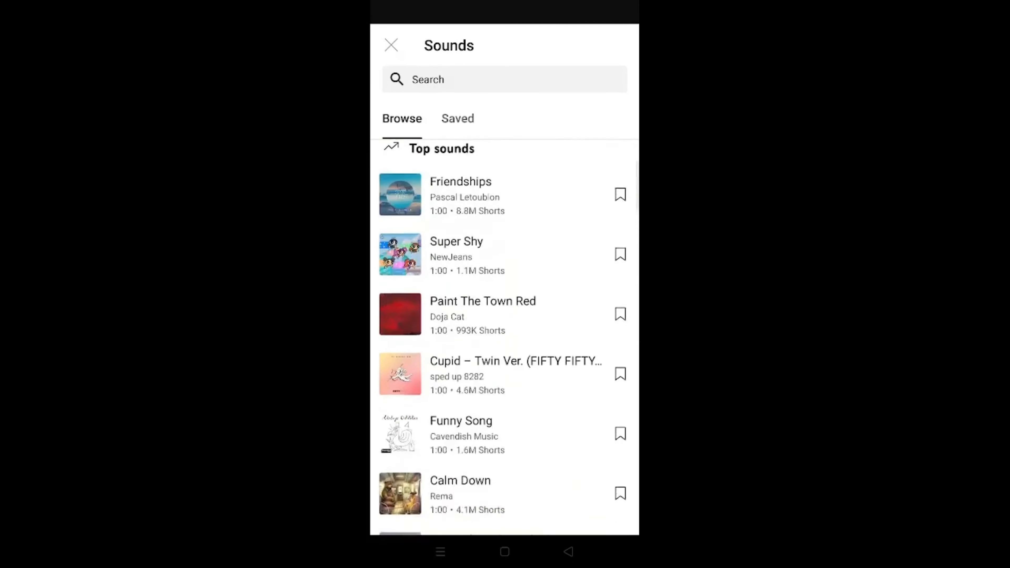
scroll(down, 3)
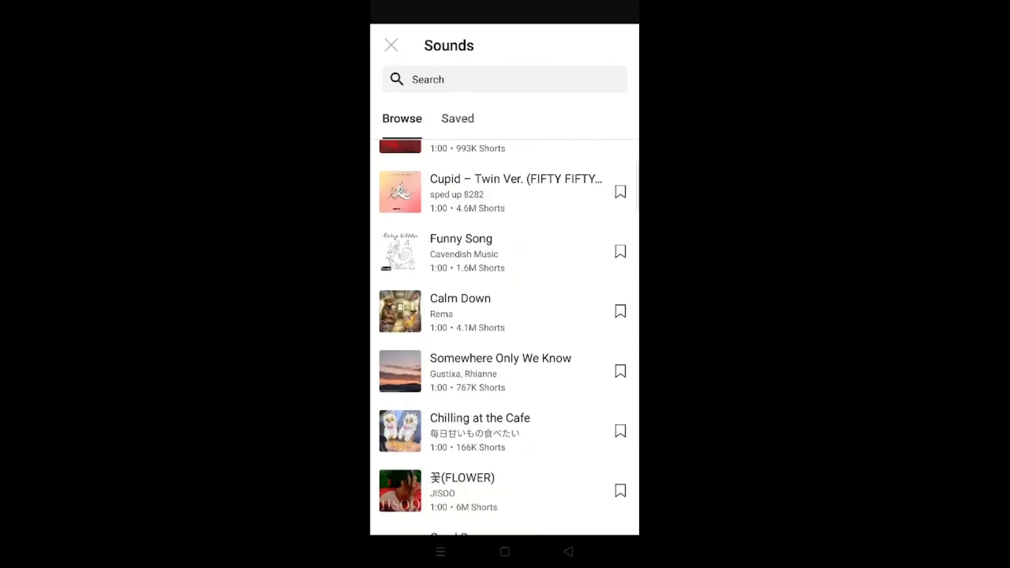
scroll(up, 3)
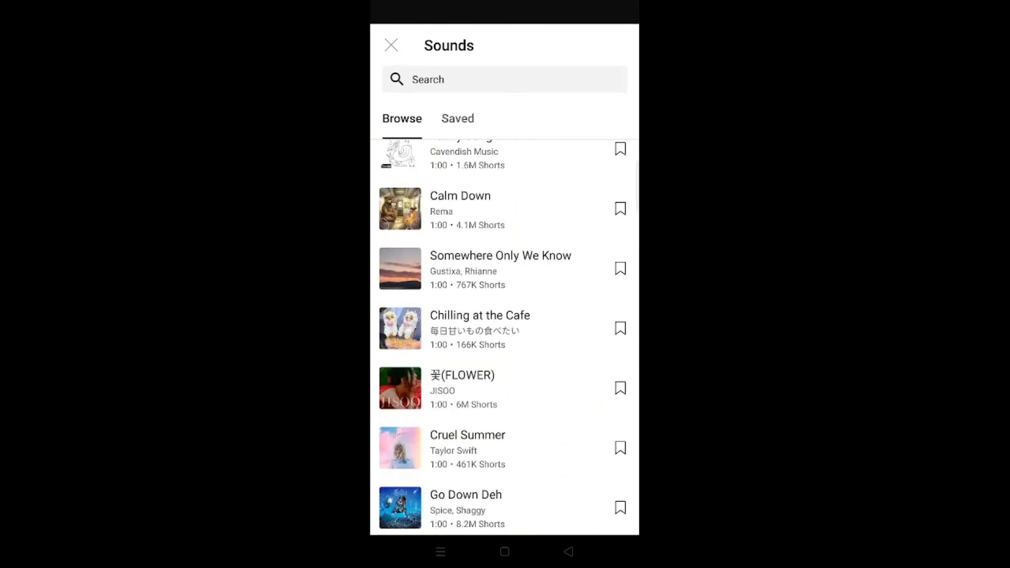
click(400, 328)
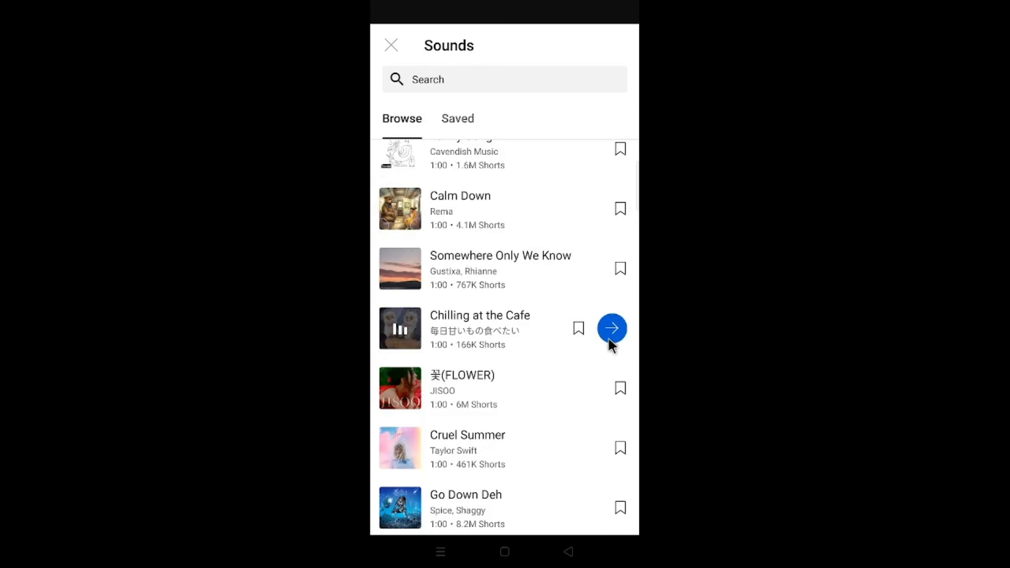
click(611, 328)
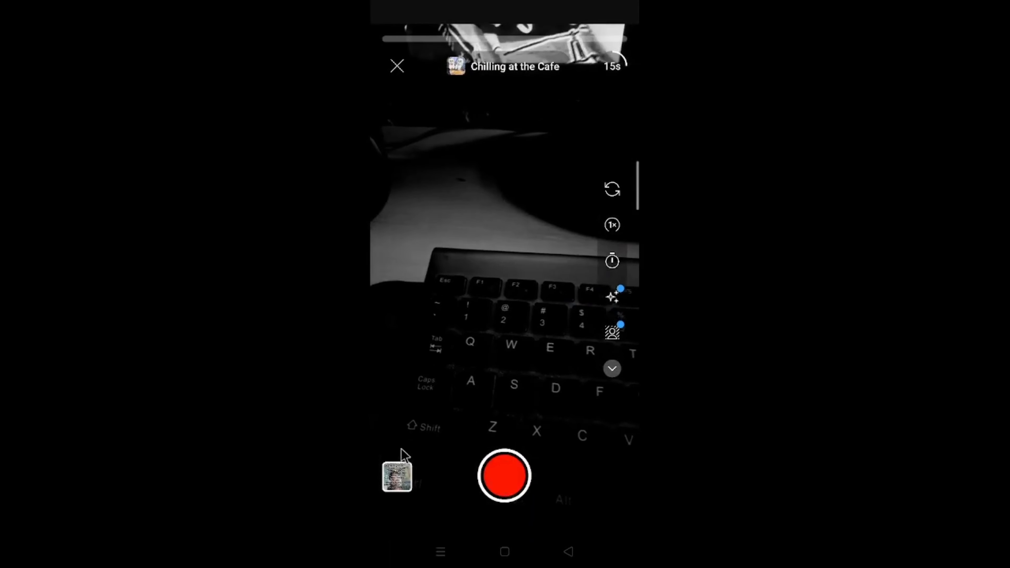
Bring up the phone's gallery to add an existing video clip.
click(396, 475)
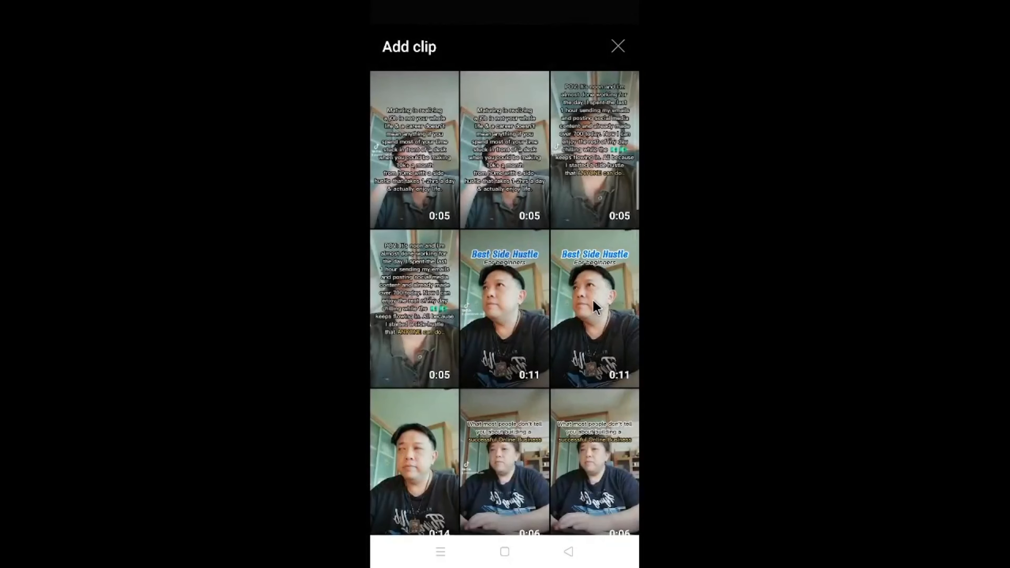
Select the Best Side Hustle clip, trim it to 11.5 seconds and confirm with Done.
click(504, 307)
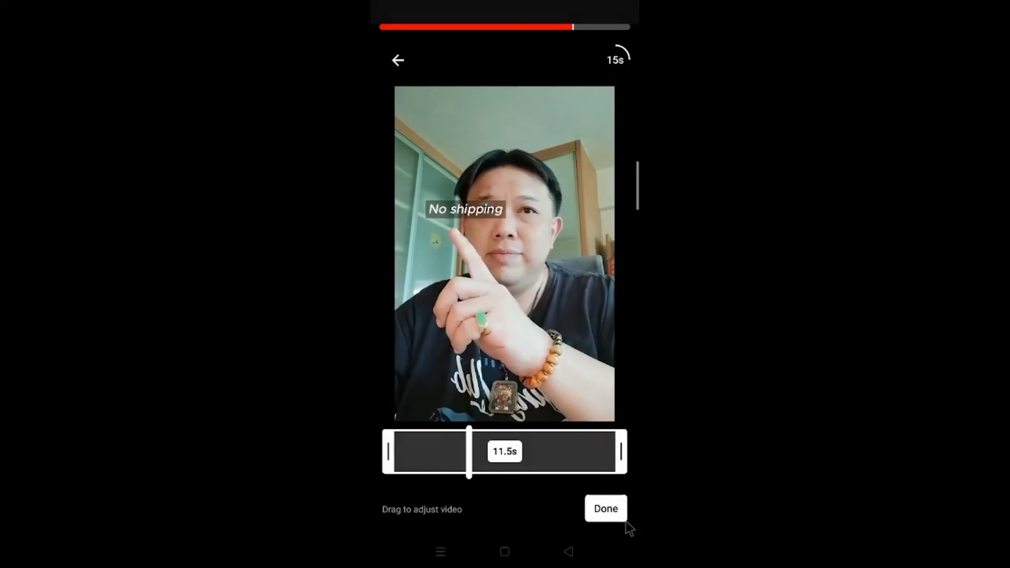
click(605, 508)
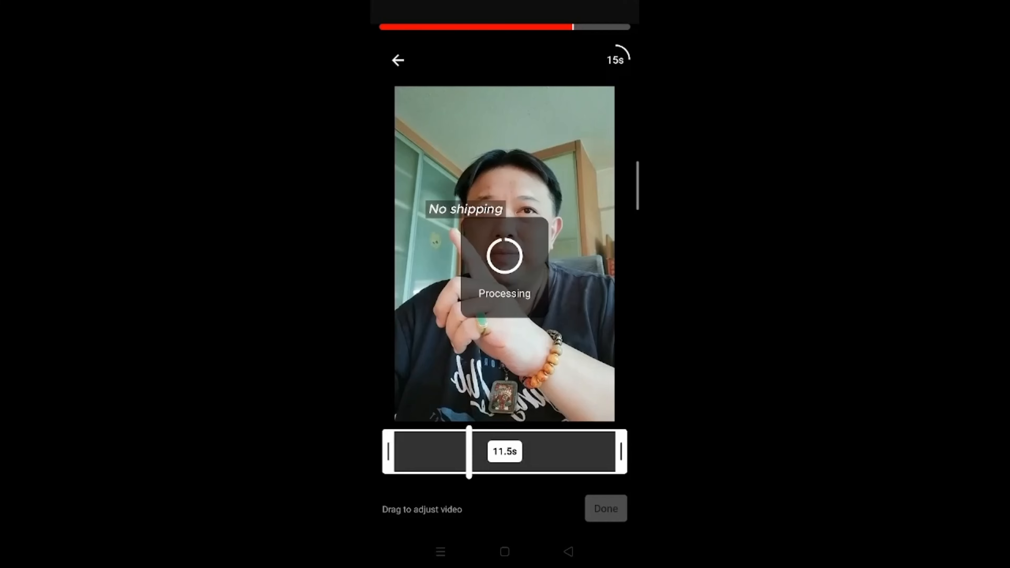
click(604, 508)
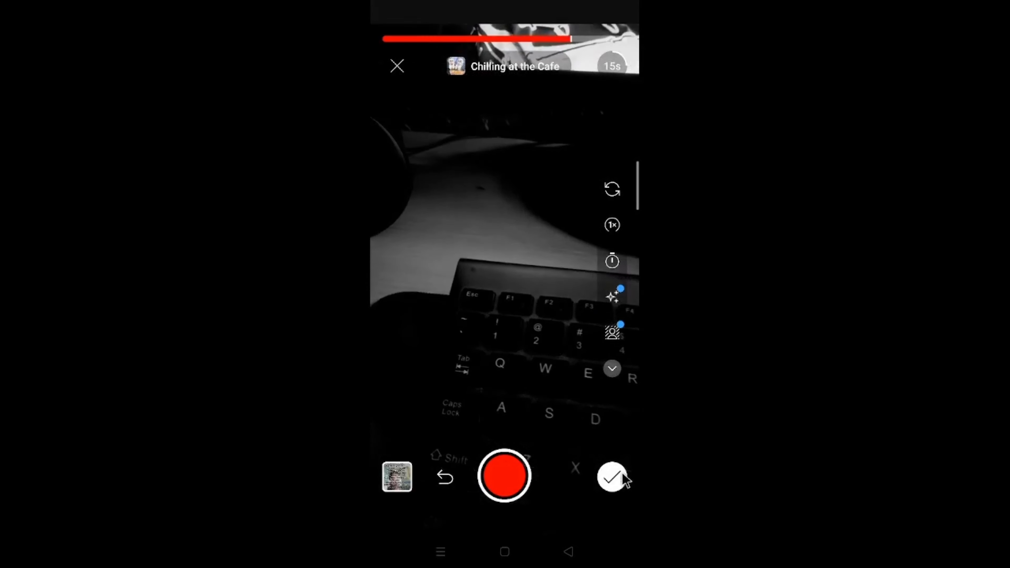
Proceed to the 0:11 Short's details and keep the audience as 'No, it's not made for kids'.
click(612, 477)
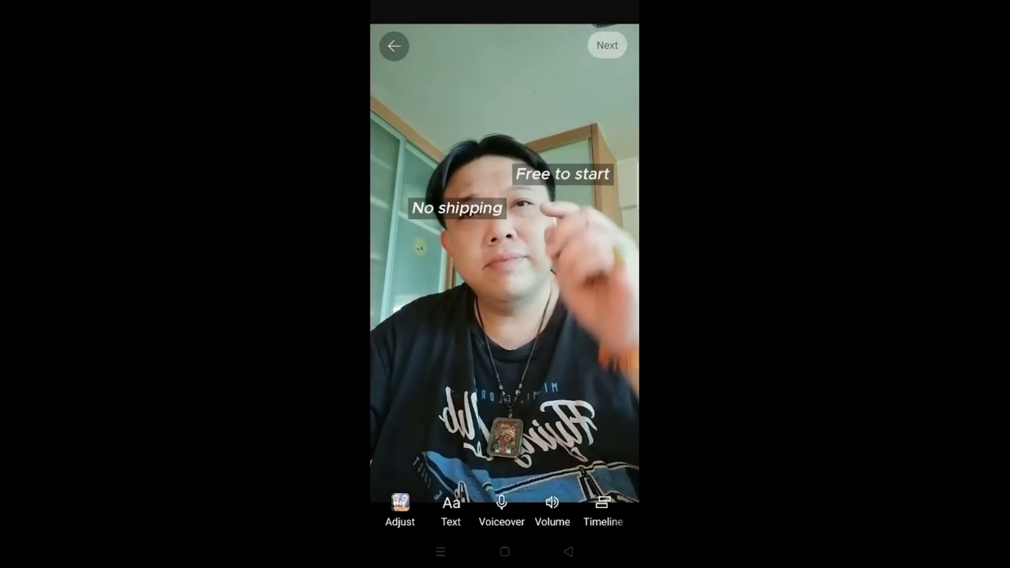
click(606, 45)
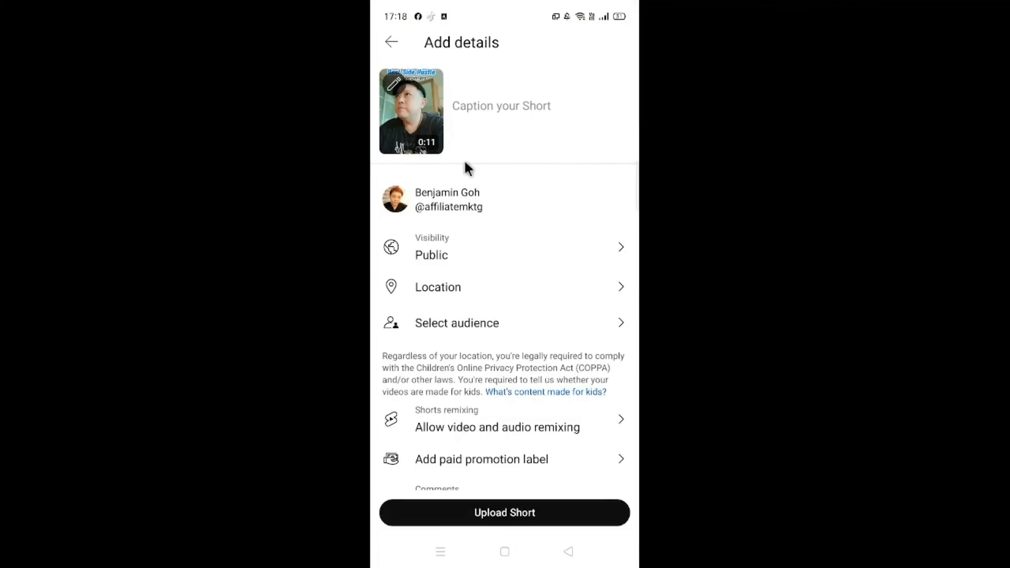
mouse_move(559, 120)
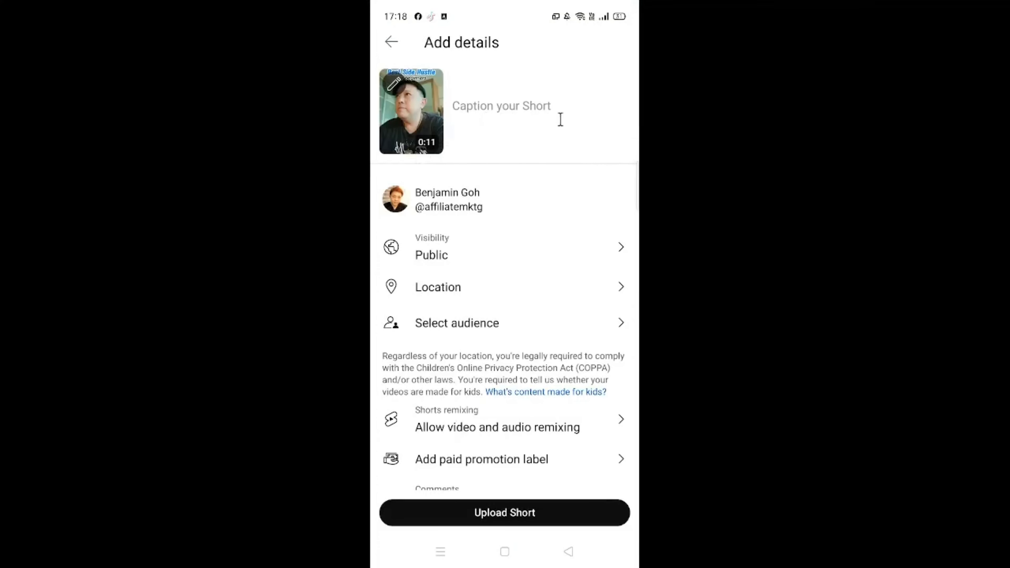
mouse_move(499, 182)
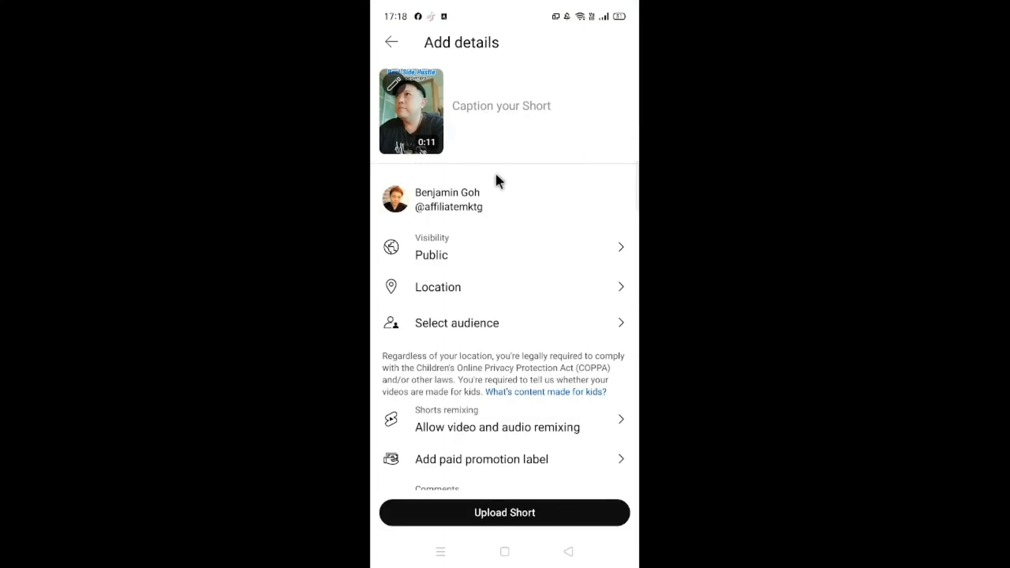
mouse_move(471, 348)
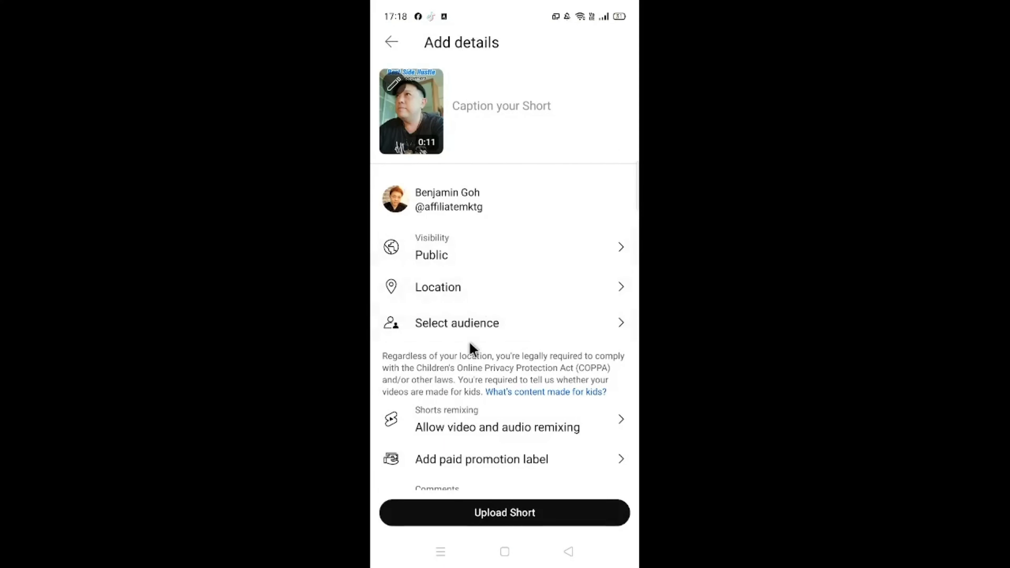
click(456, 322)
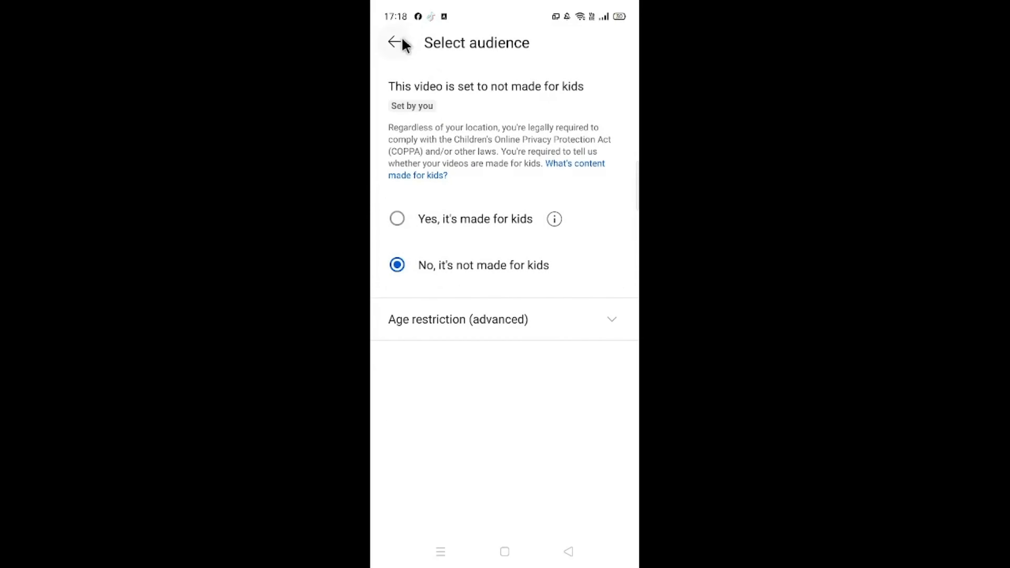
click(391, 43)
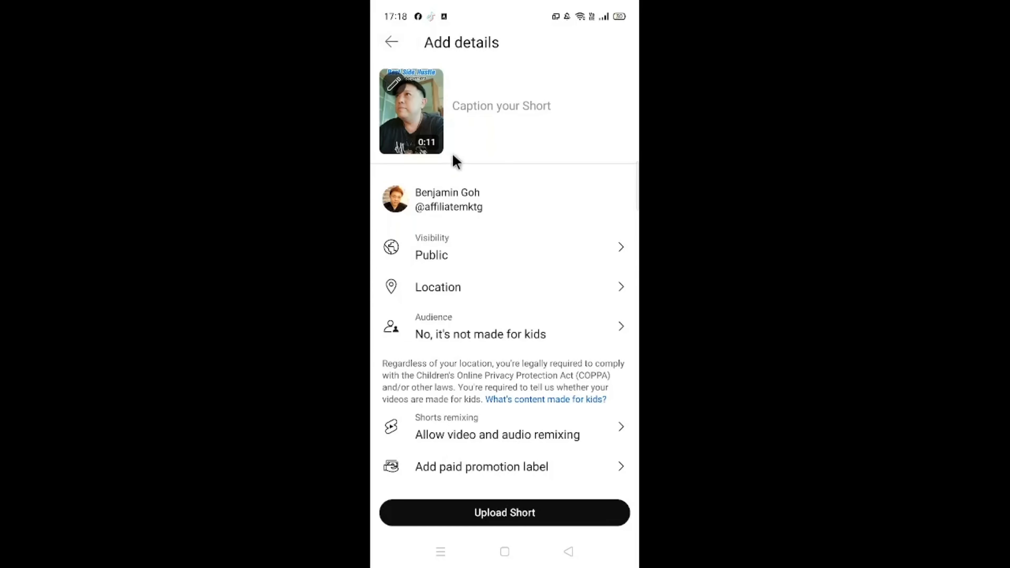
Caption it 'Best side hustle for beginners. Master high ticket affiliate marketing #highticketaff' and upload the Short.
click(501, 106)
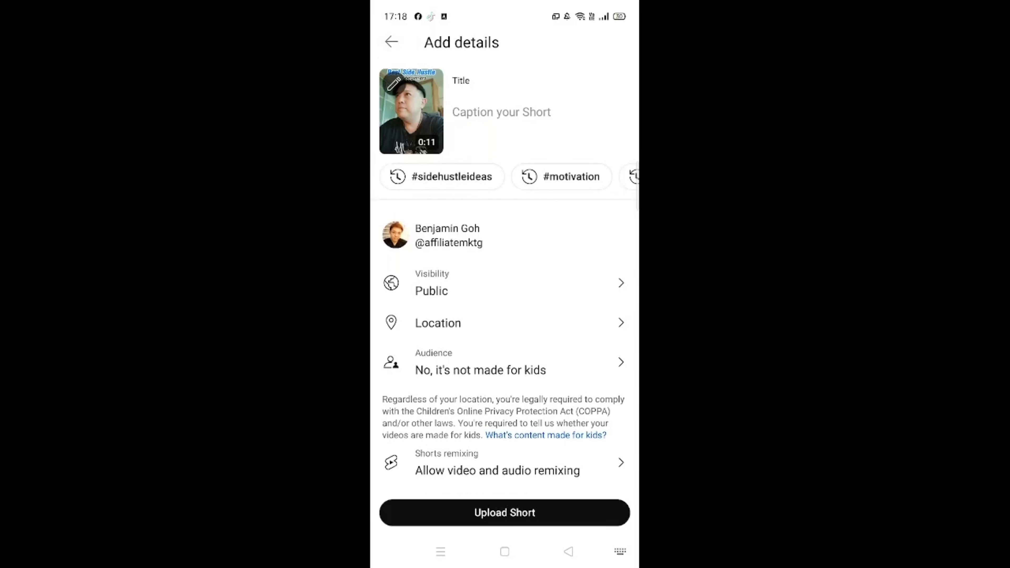
text(Best side hustle for beginners. Master high ticket affiliate marketing #highticketaffiliatemarketing)
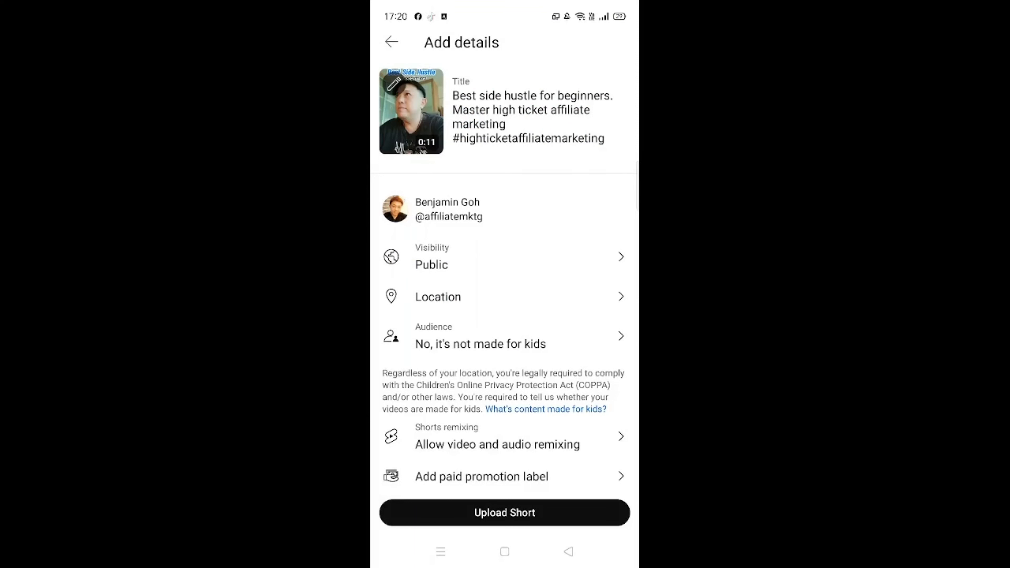
scroll(up, 3)
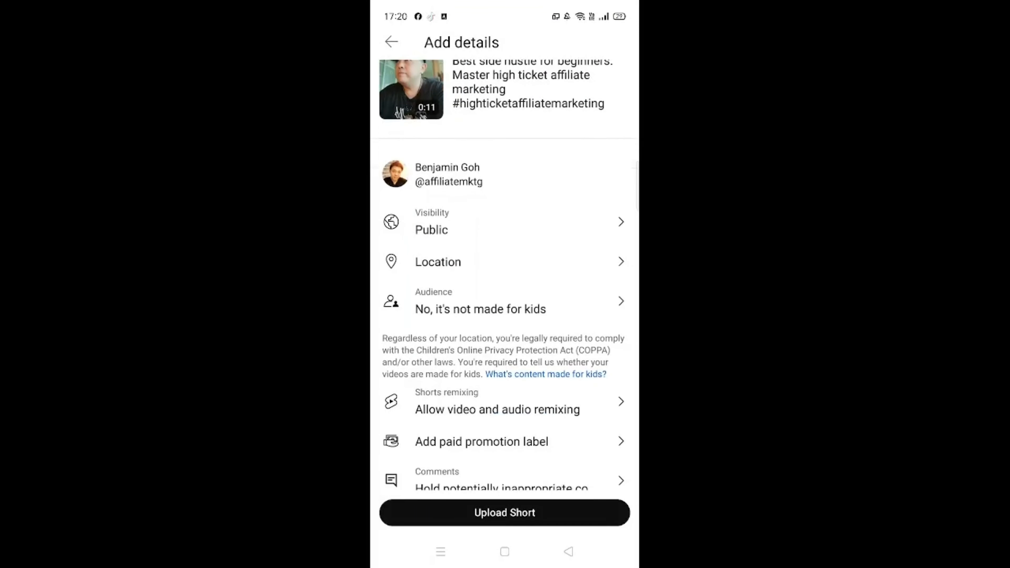
scroll(down, 3)
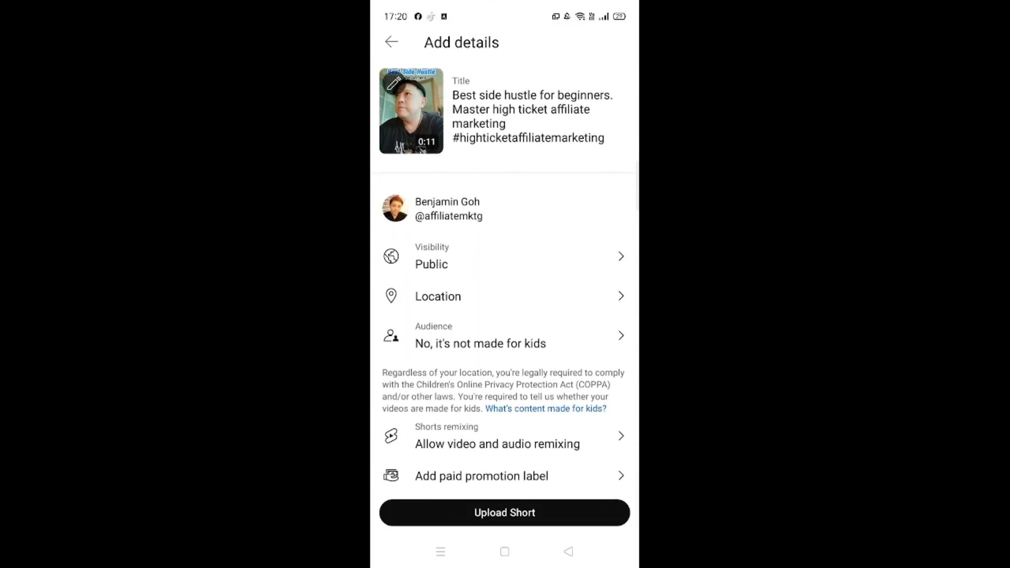
scroll(up, 3)
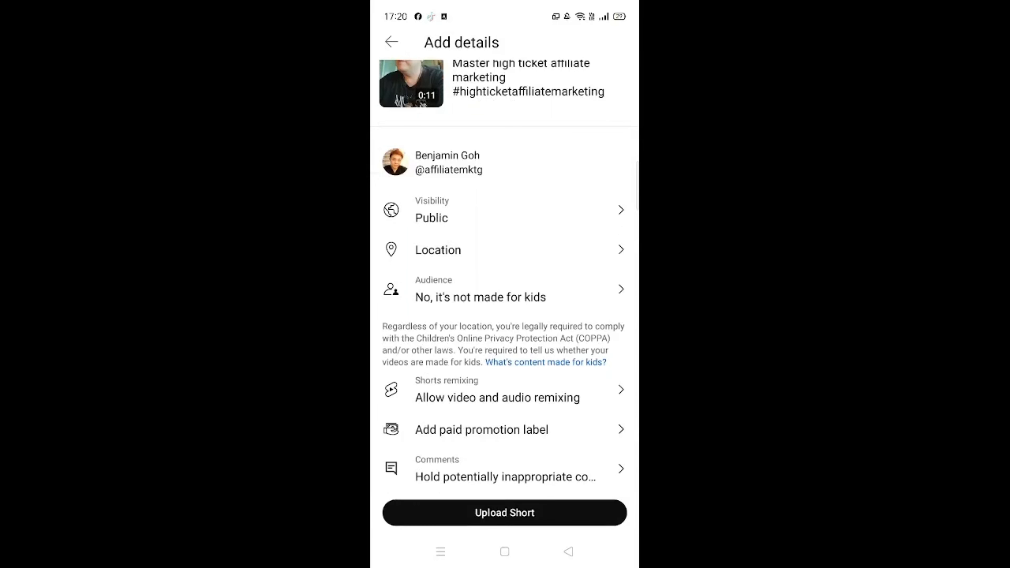
click(504, 512)
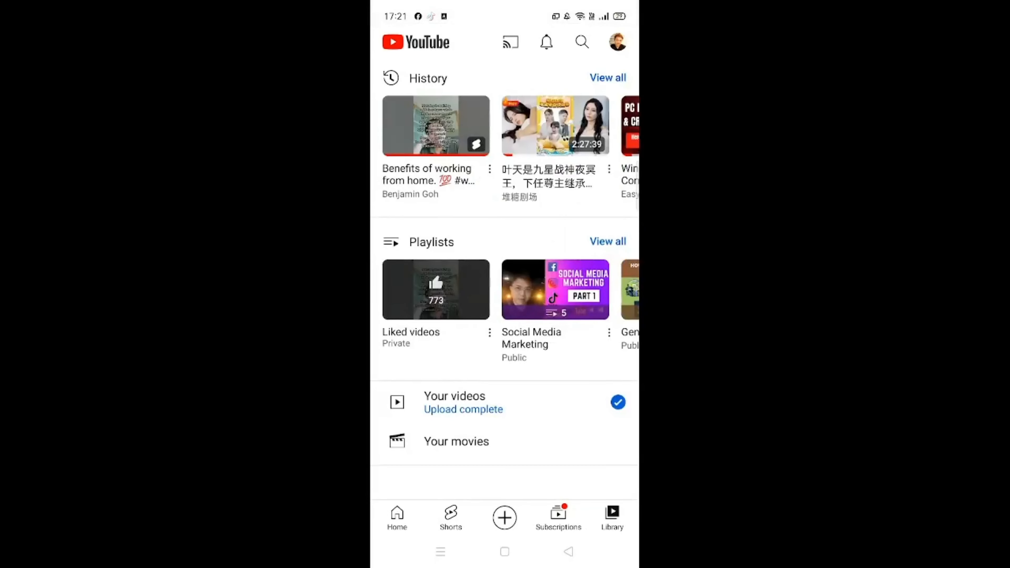
In Library, go to Your videos and play the top 'Best side hustle for beginners' Short.
scroll(up, 3)
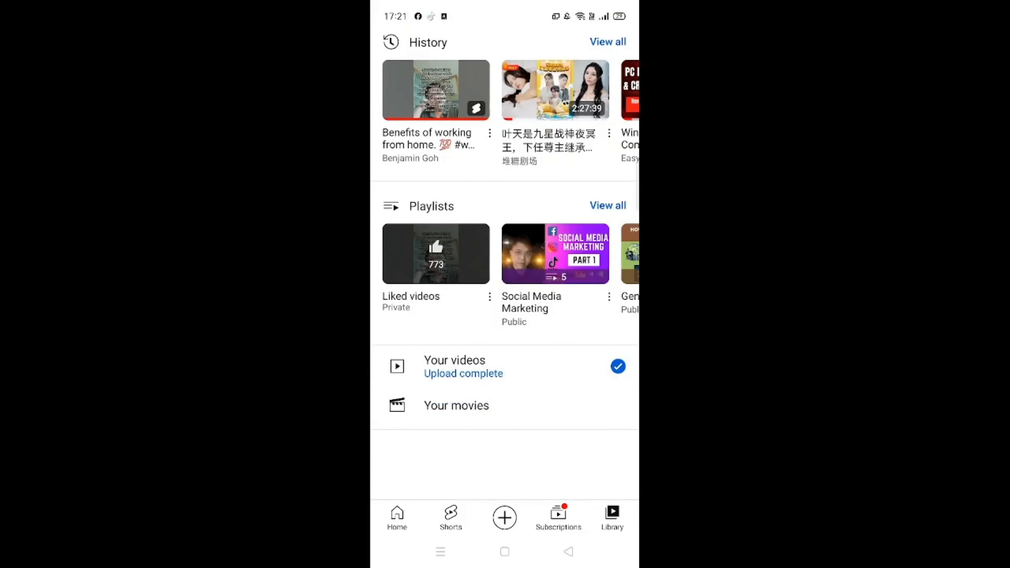
click(453, 366)
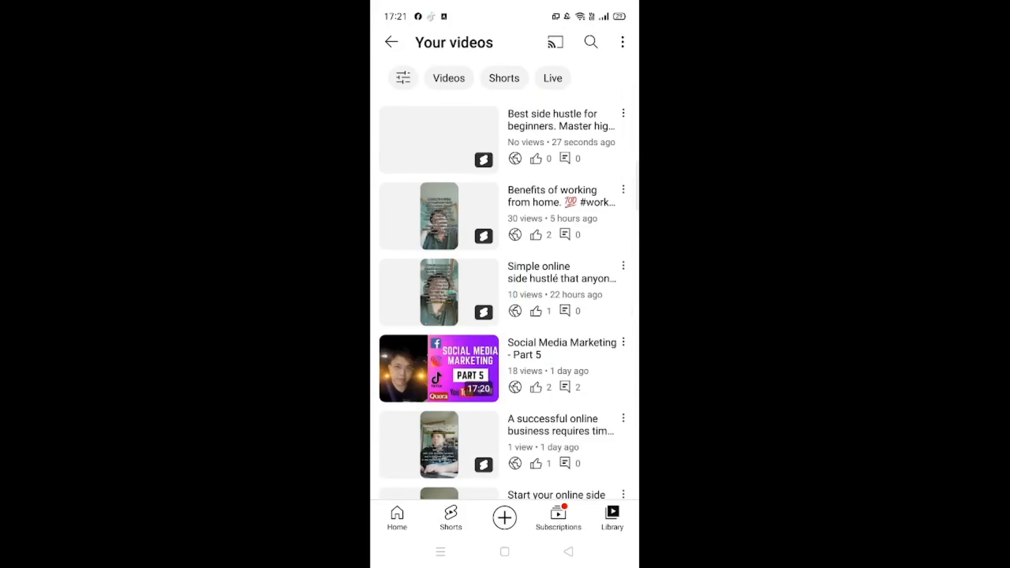
click(438, 139)
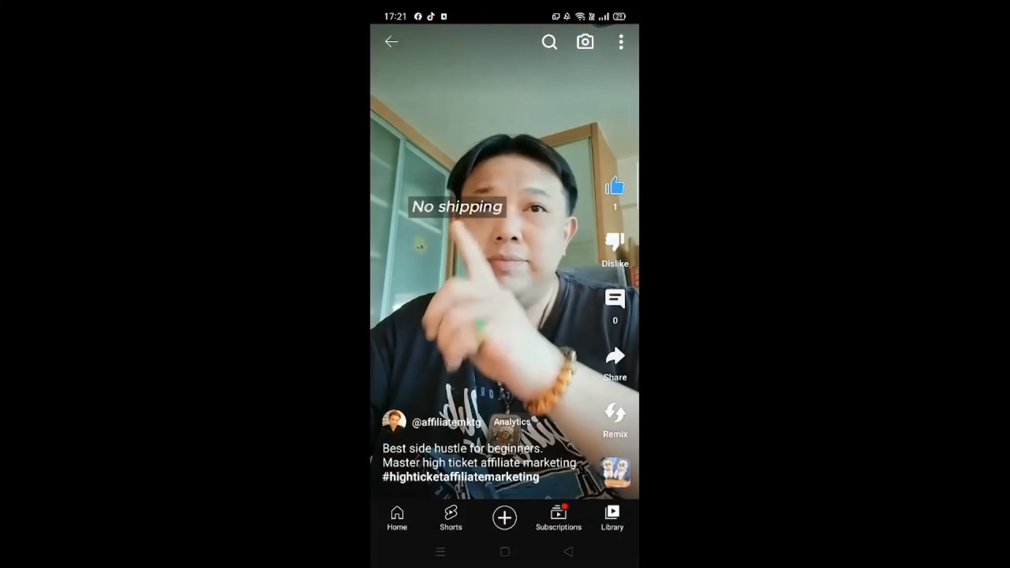